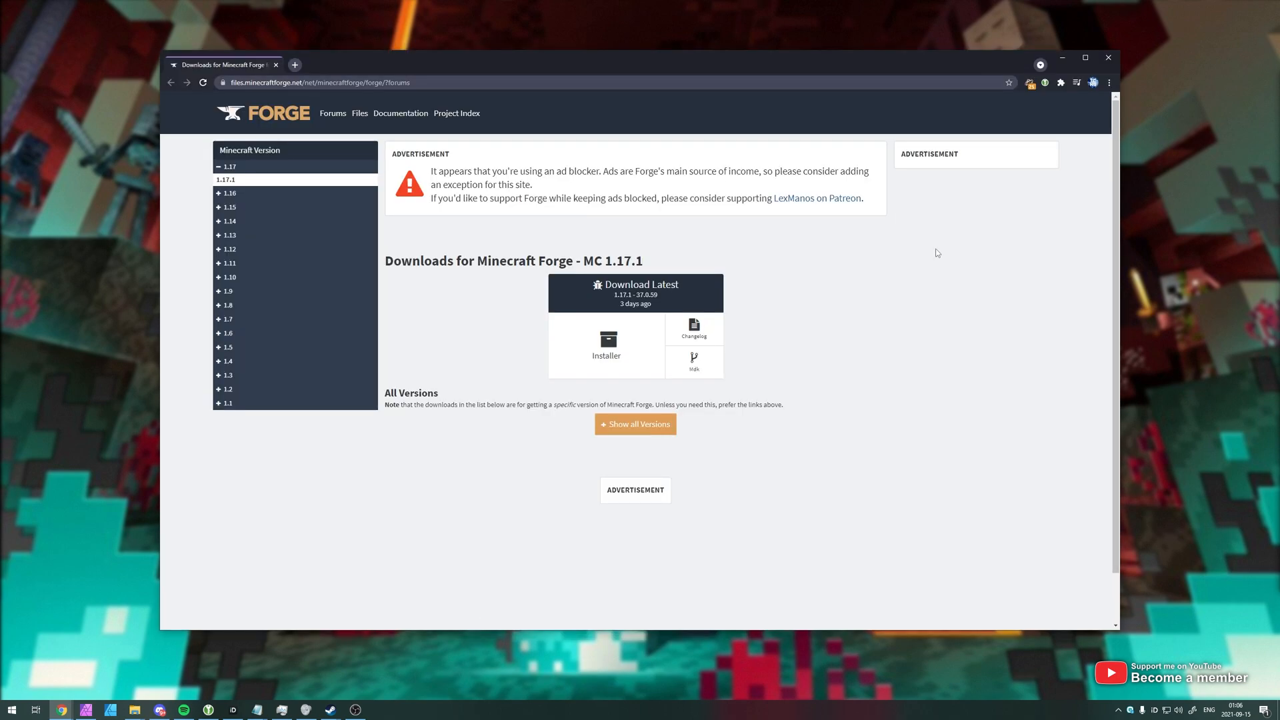
Browse the Forge download page fullscreen, checking the 1.16 version list and selecting 1.17.1.
key("F11")
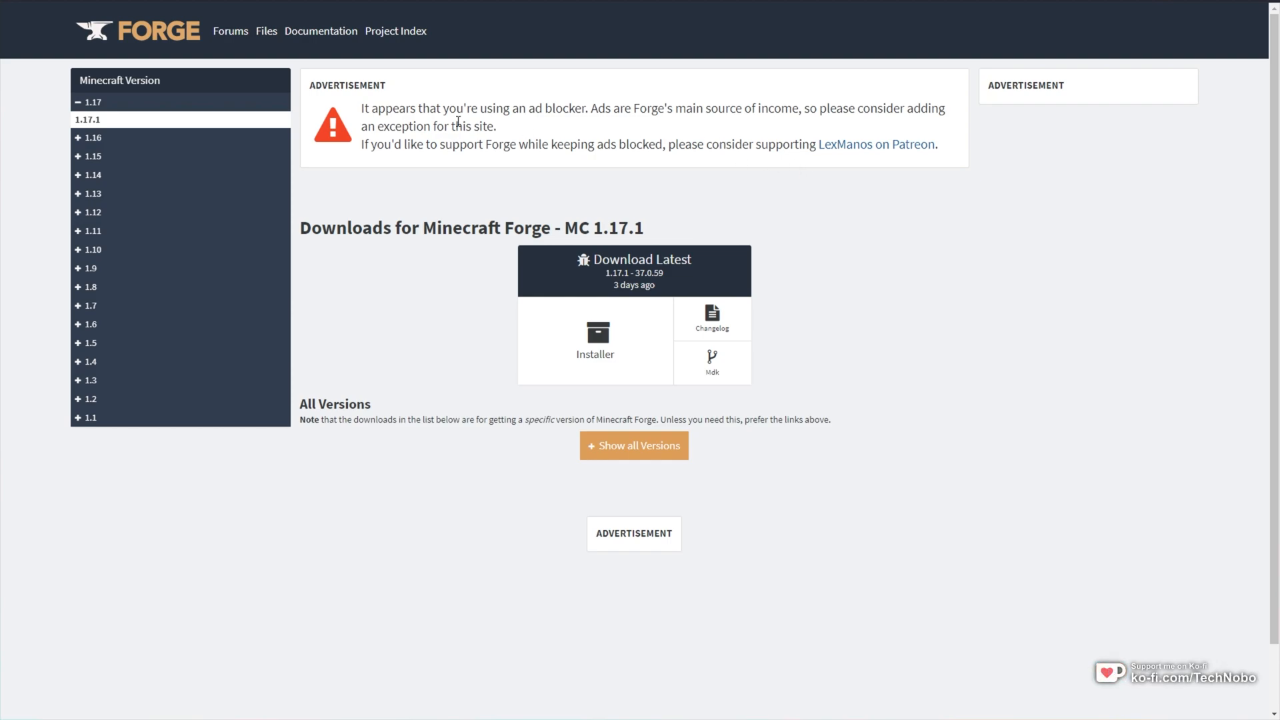
mouse_move(92, 103)
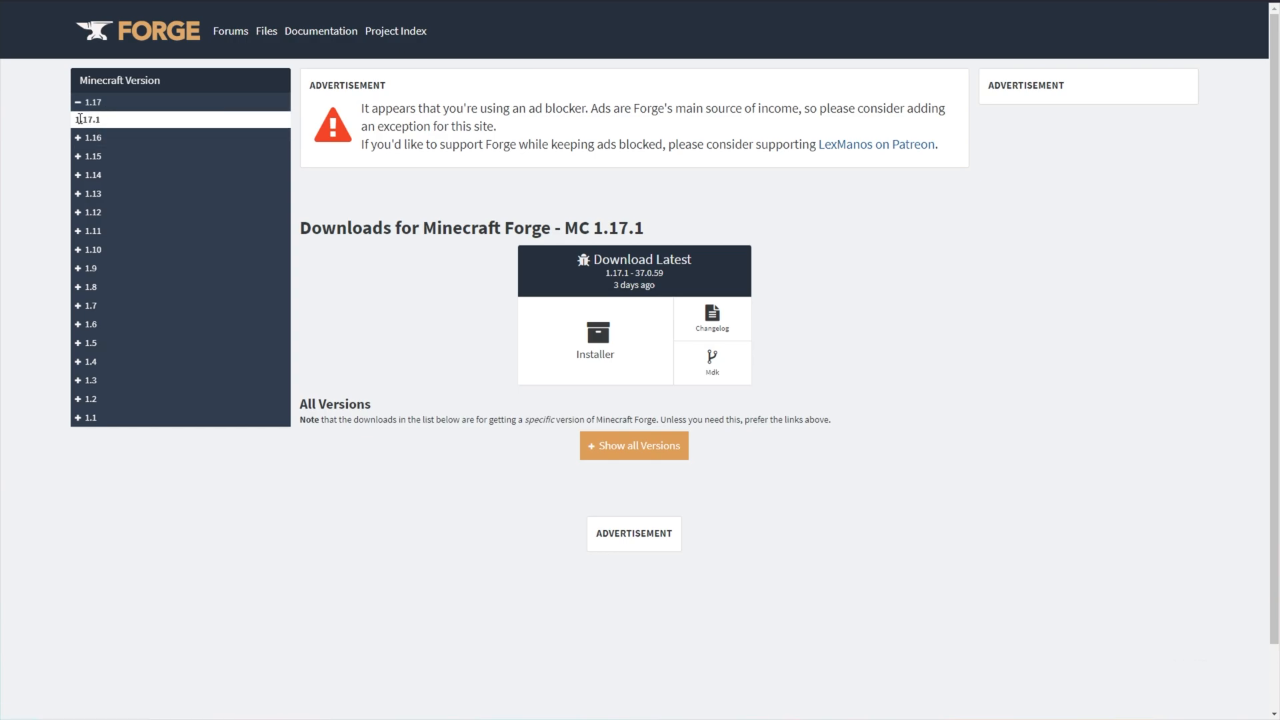
left_click(92, 138)
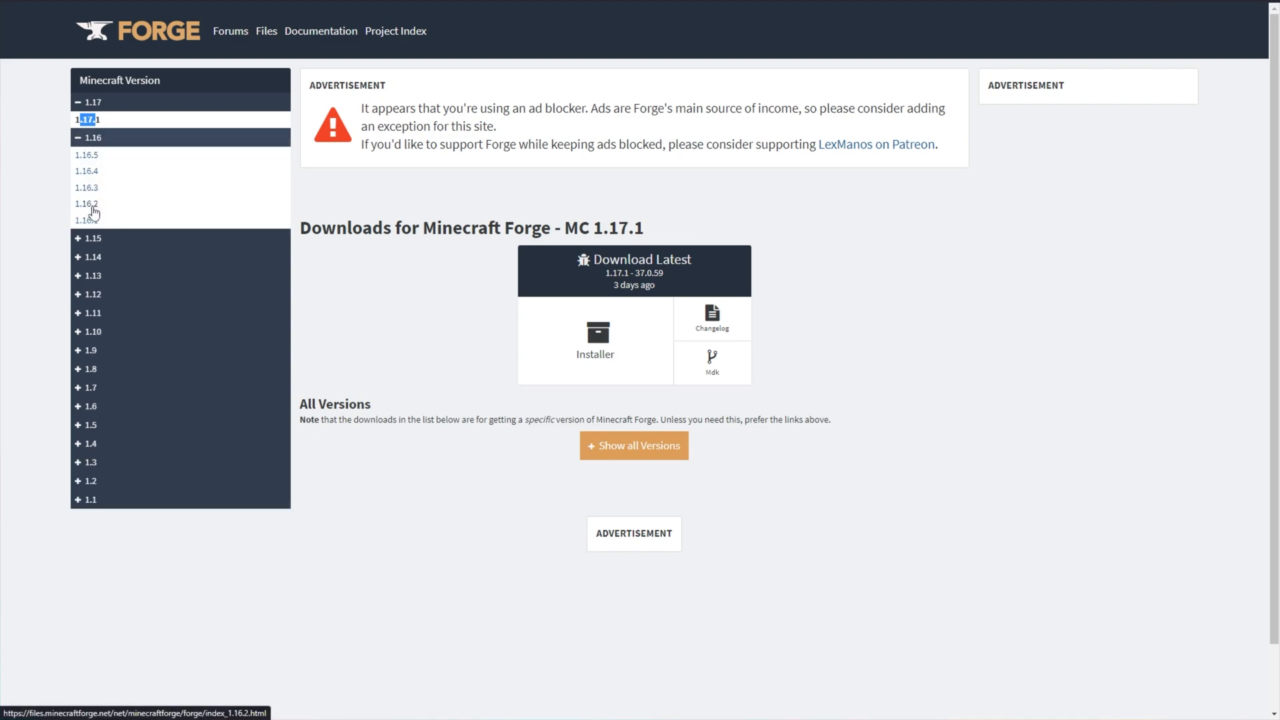
left_click(92, 137)
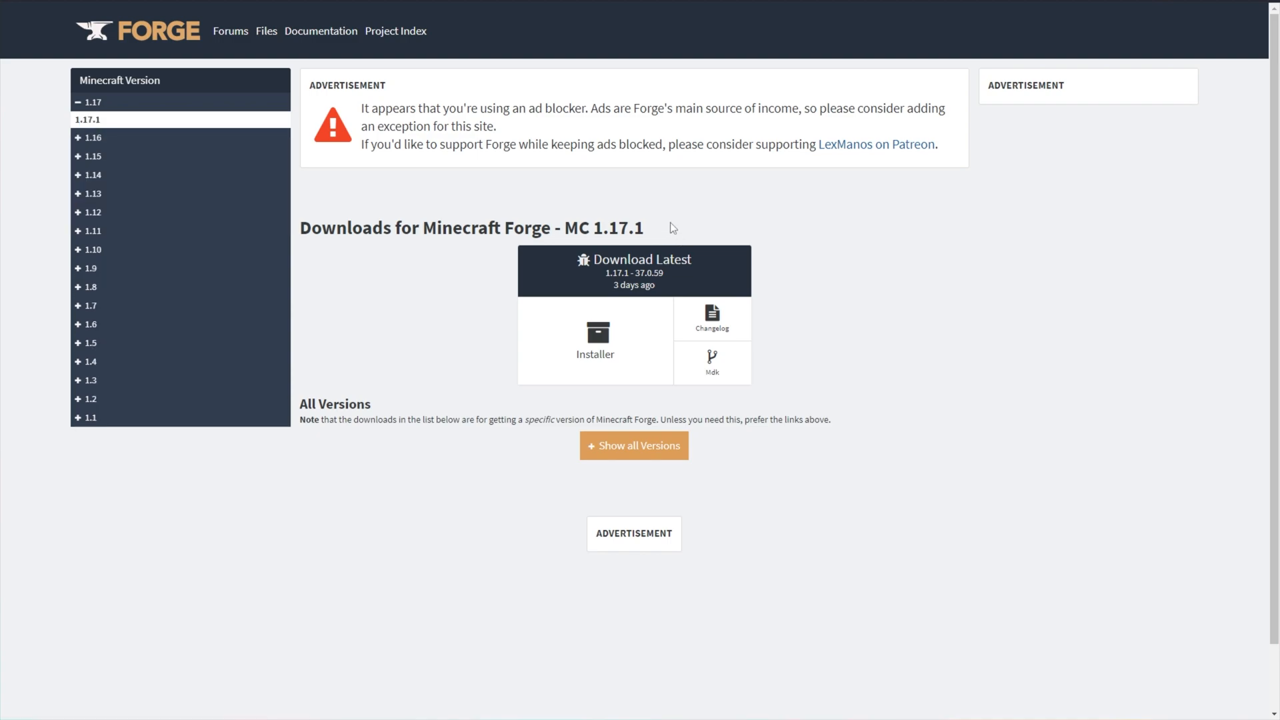
double_click(603, 228)
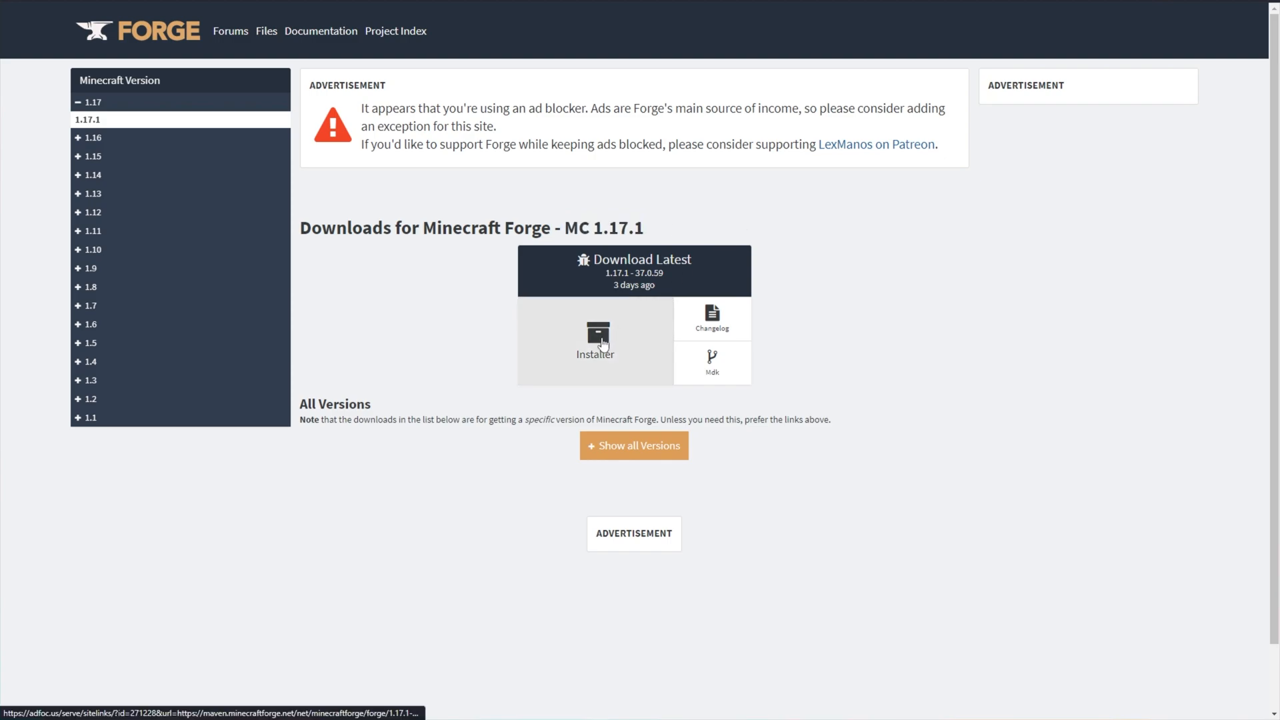
Download the latest 1.17.1 Forge installer, skip the ad, and keep the jar file.
left_click(595, 337)
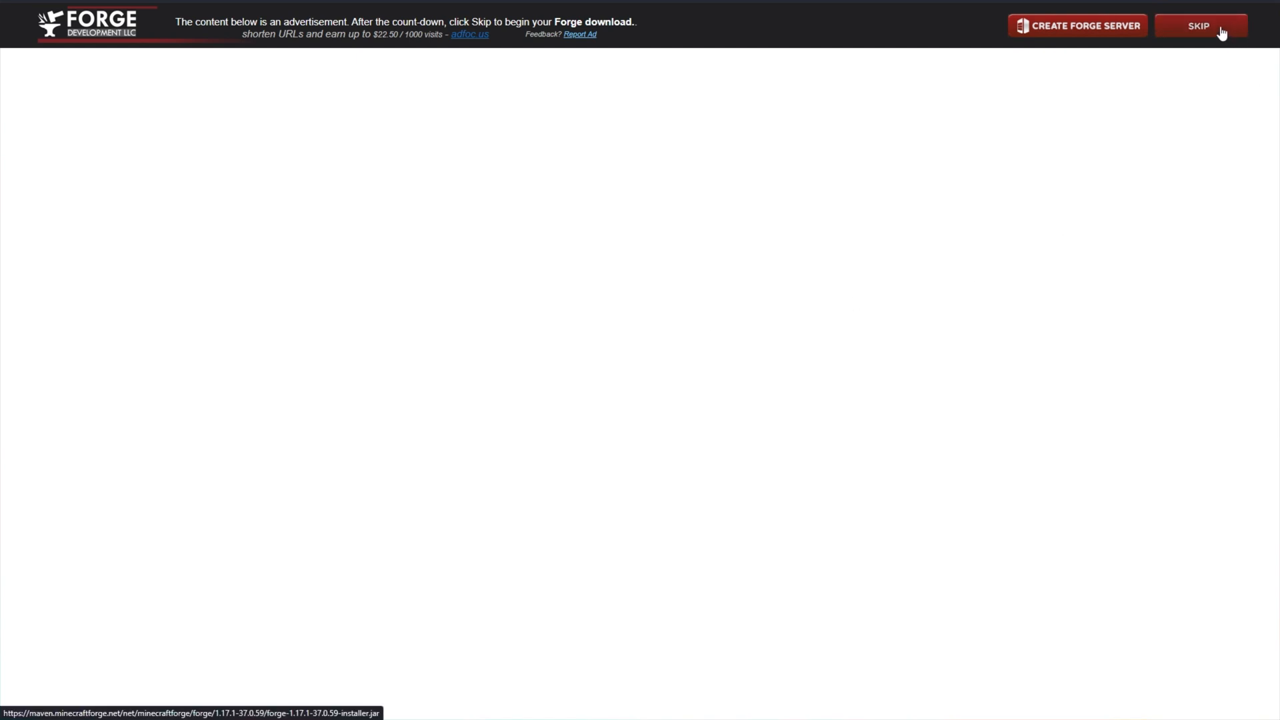
left_click(1199, 25)
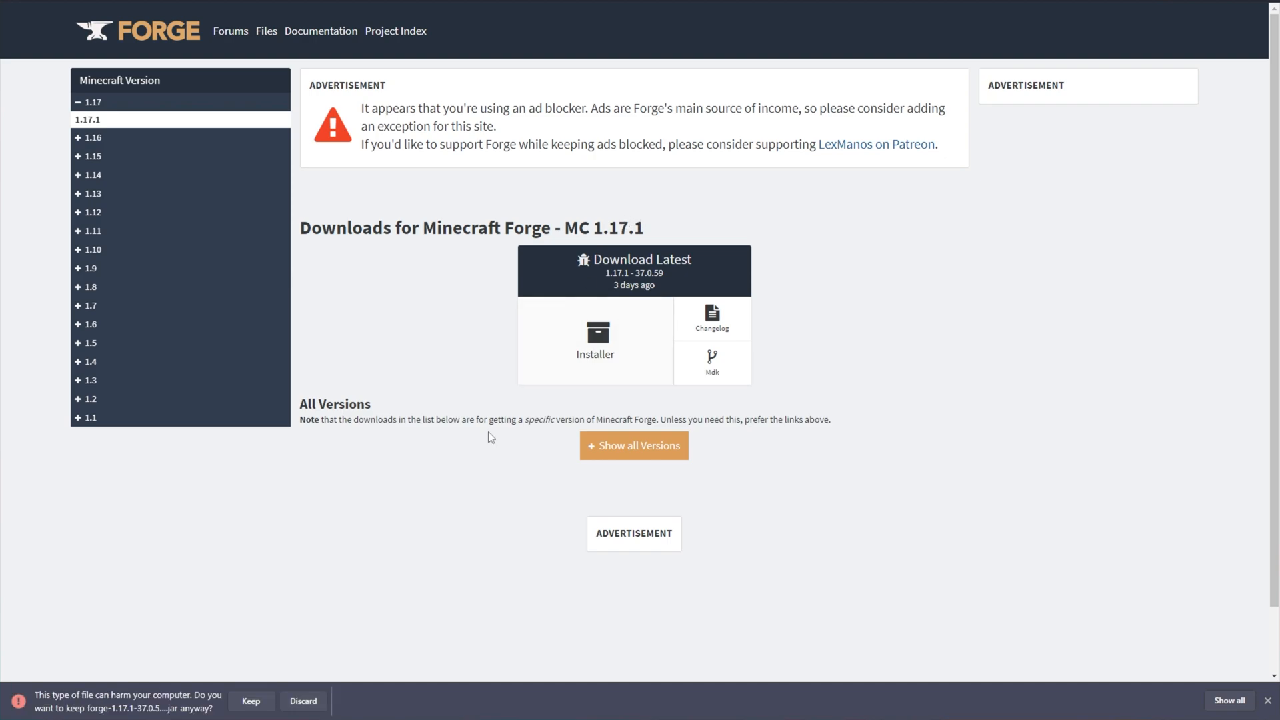
left_click(250, 700)
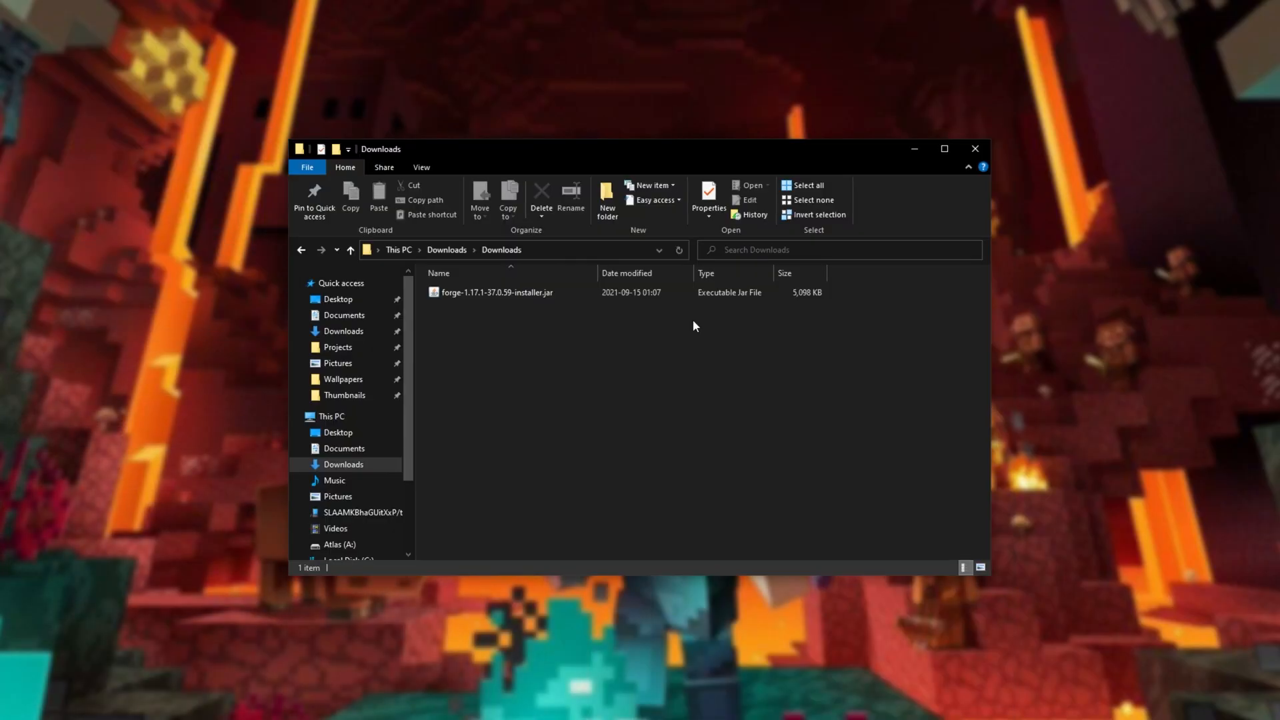
Run forge-1.17.1-37.0.59-installer.jar from the Downloads folder.
left_click(496, 292)
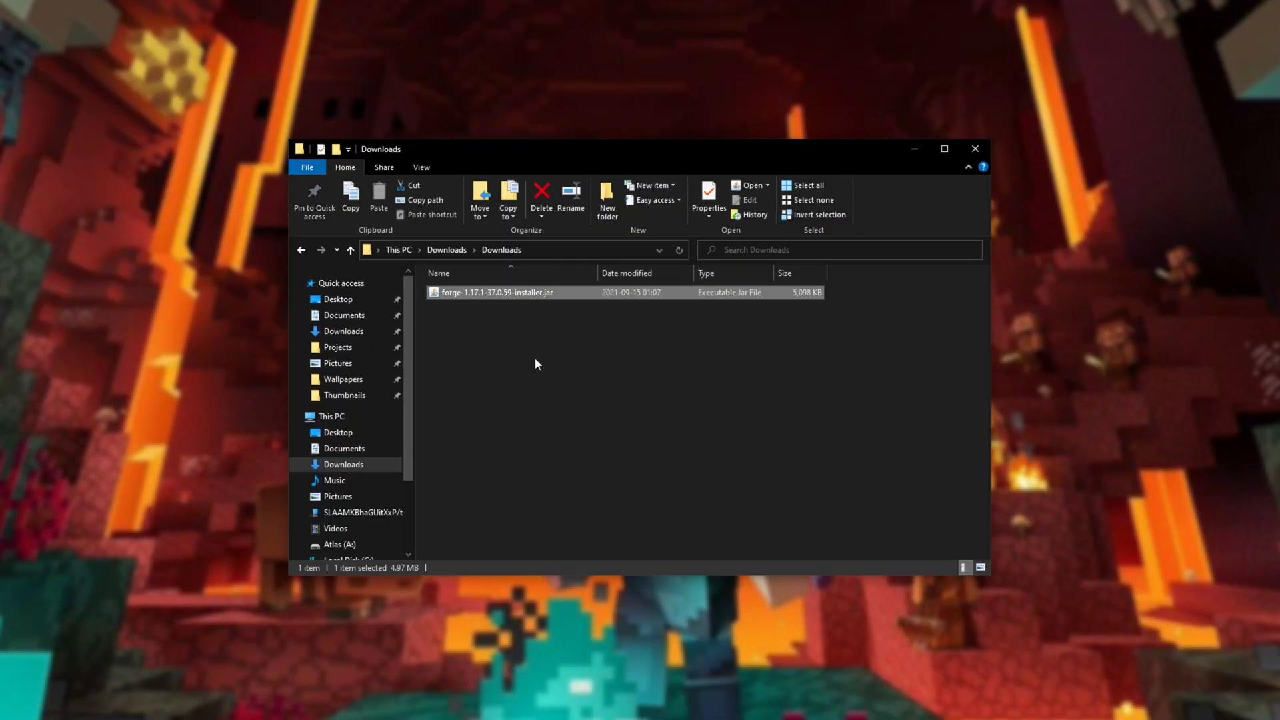
mouse_move(503, 397)
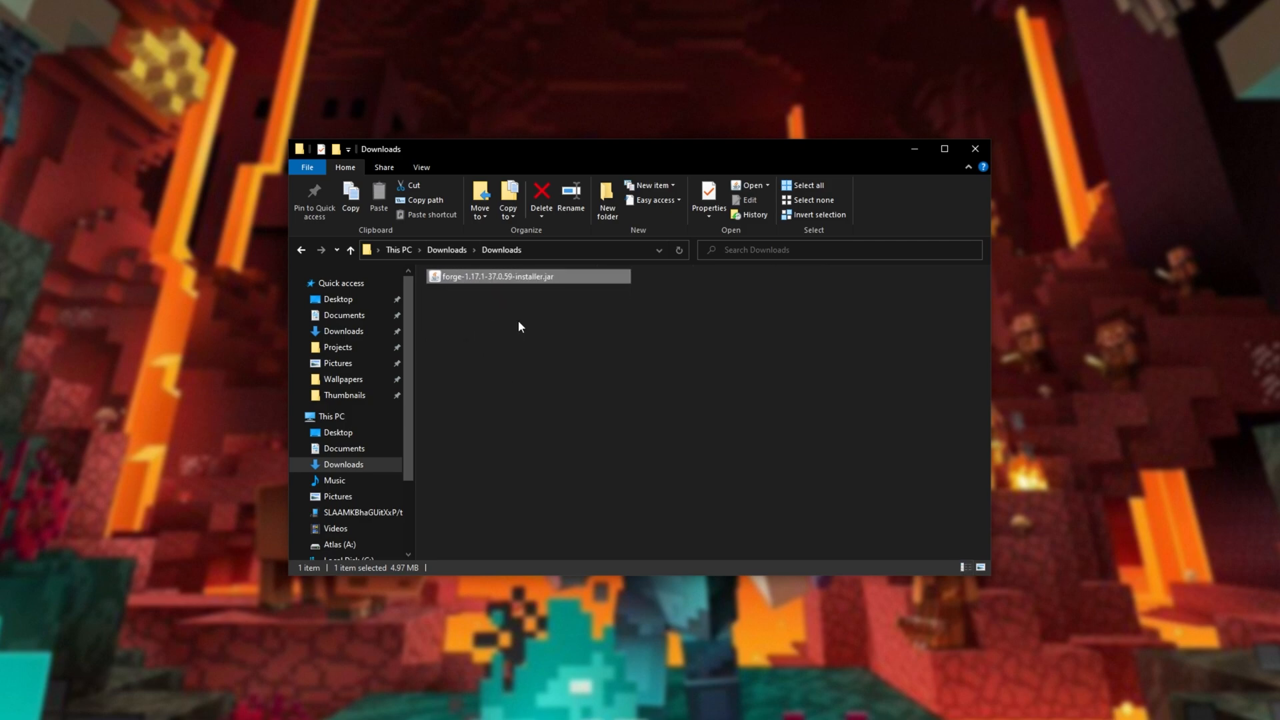
left_click(981, 567)
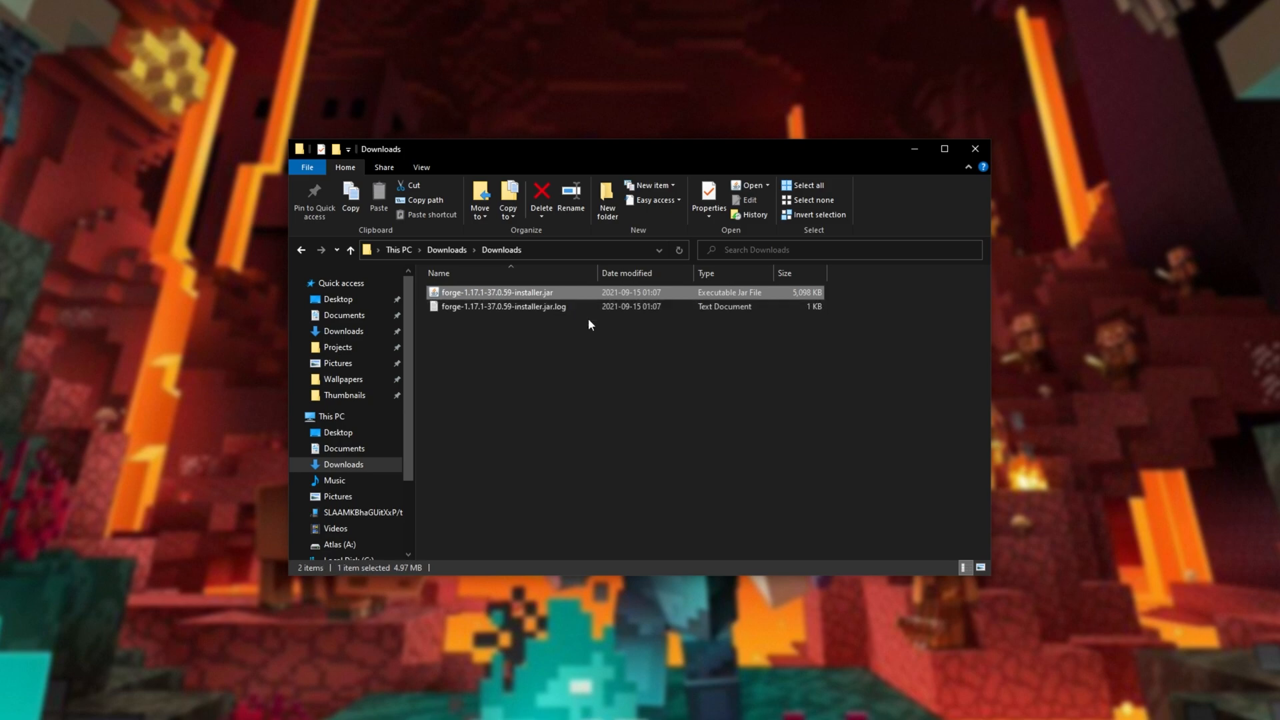
double_click(496, 292)
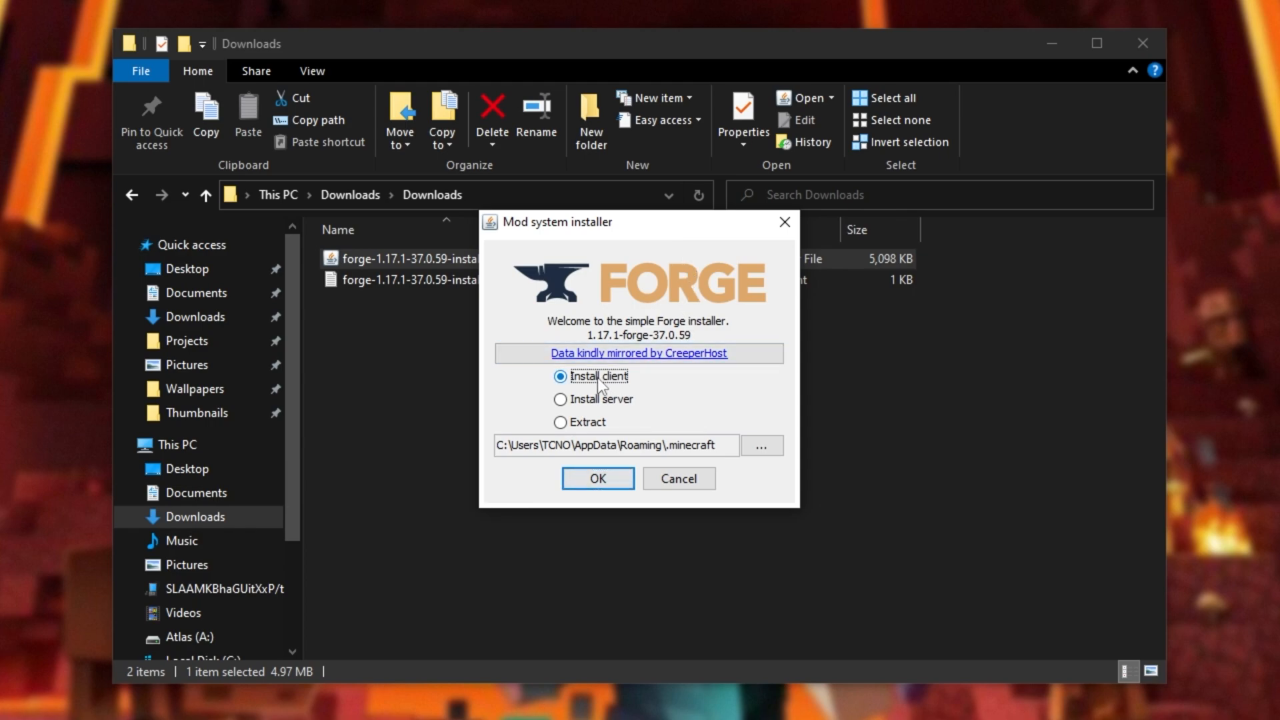
Install the Forge client to the default .minecraft folder and start the Minecraft Launcher.
left_click(598, 479)
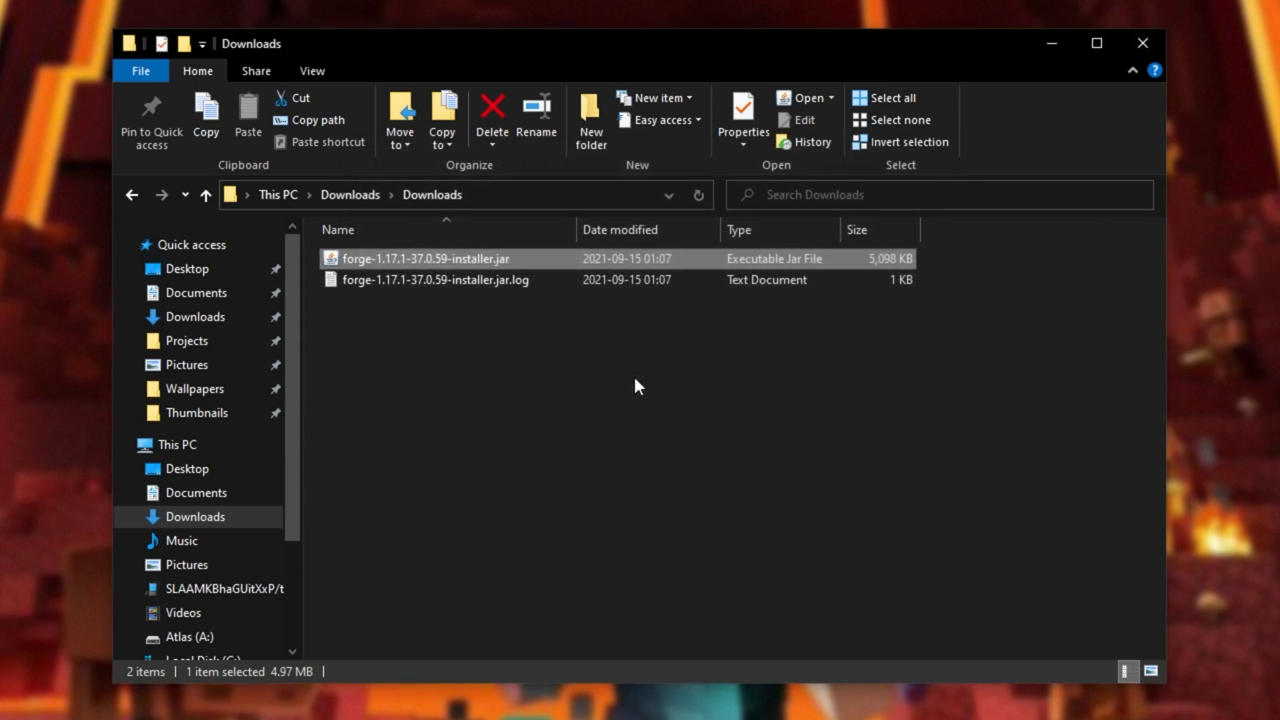
double_click(424, 259)
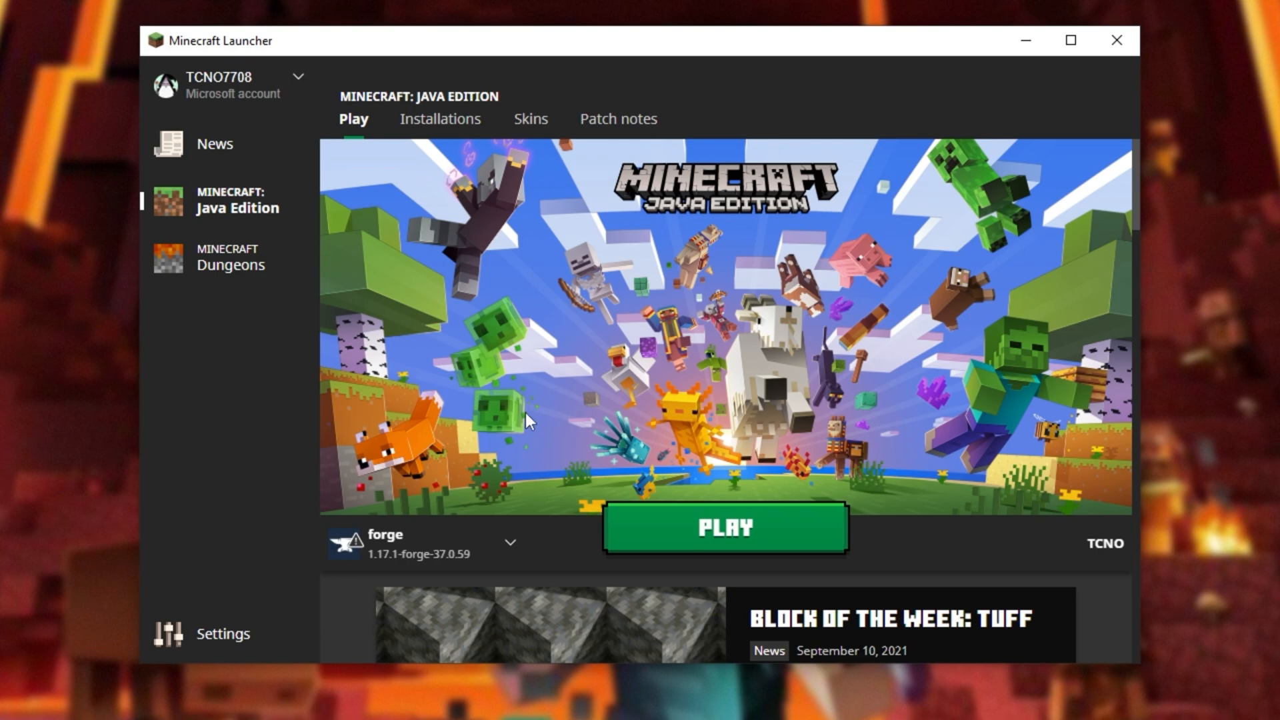
mouse_move(355, 541)
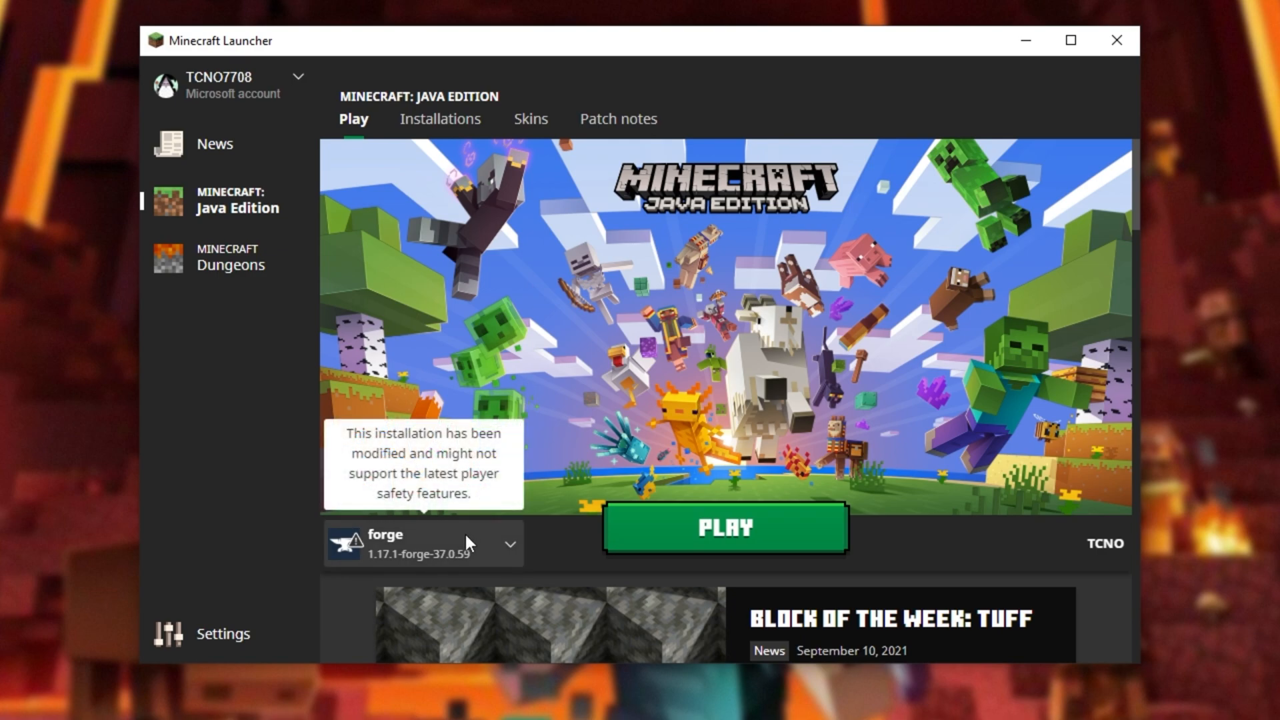
Check the installation dropdown, then begin a new installation from the Installations list.
left_click(511, 544)
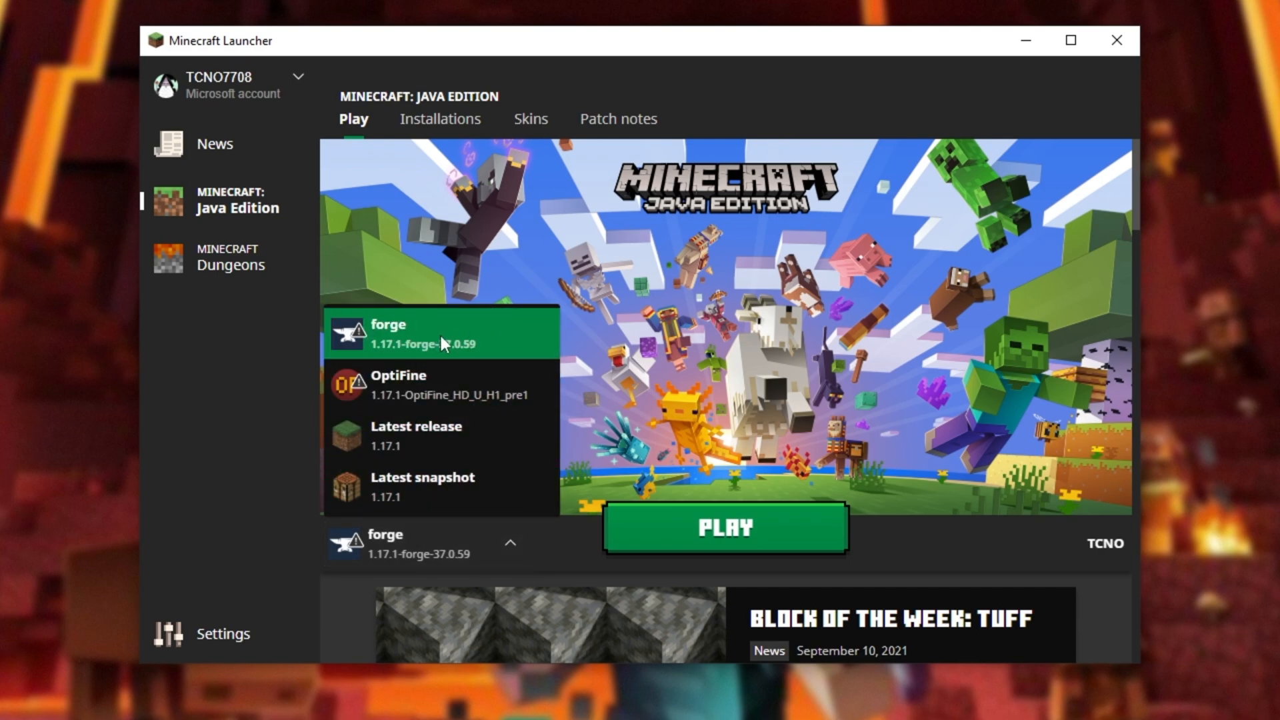
mouse_move(436, 334)
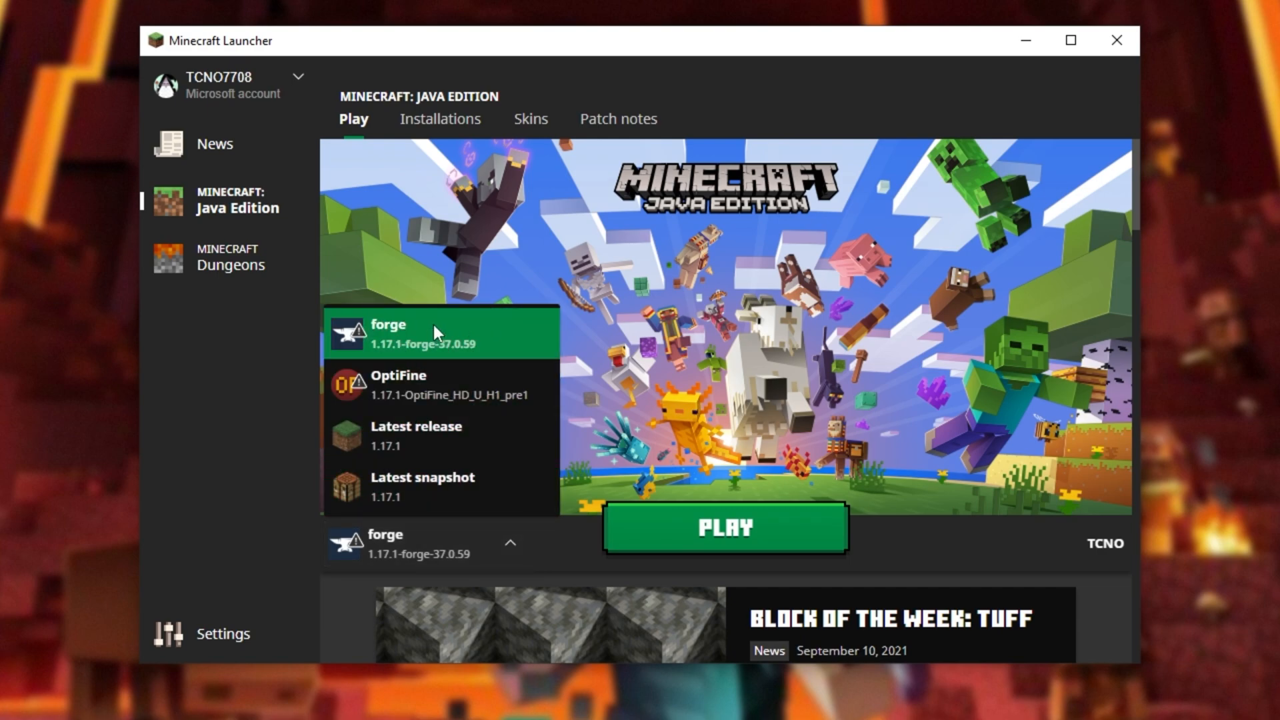
mouse_move(418, 350)
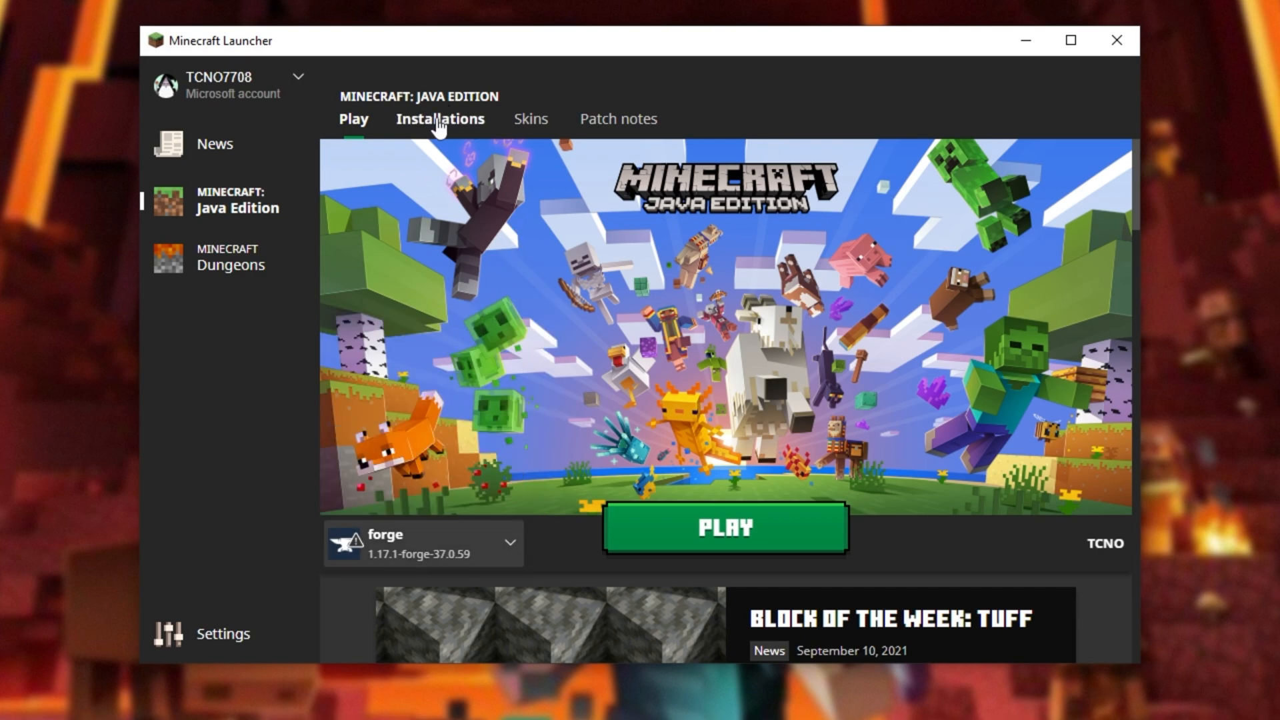
left_click(438, 119)
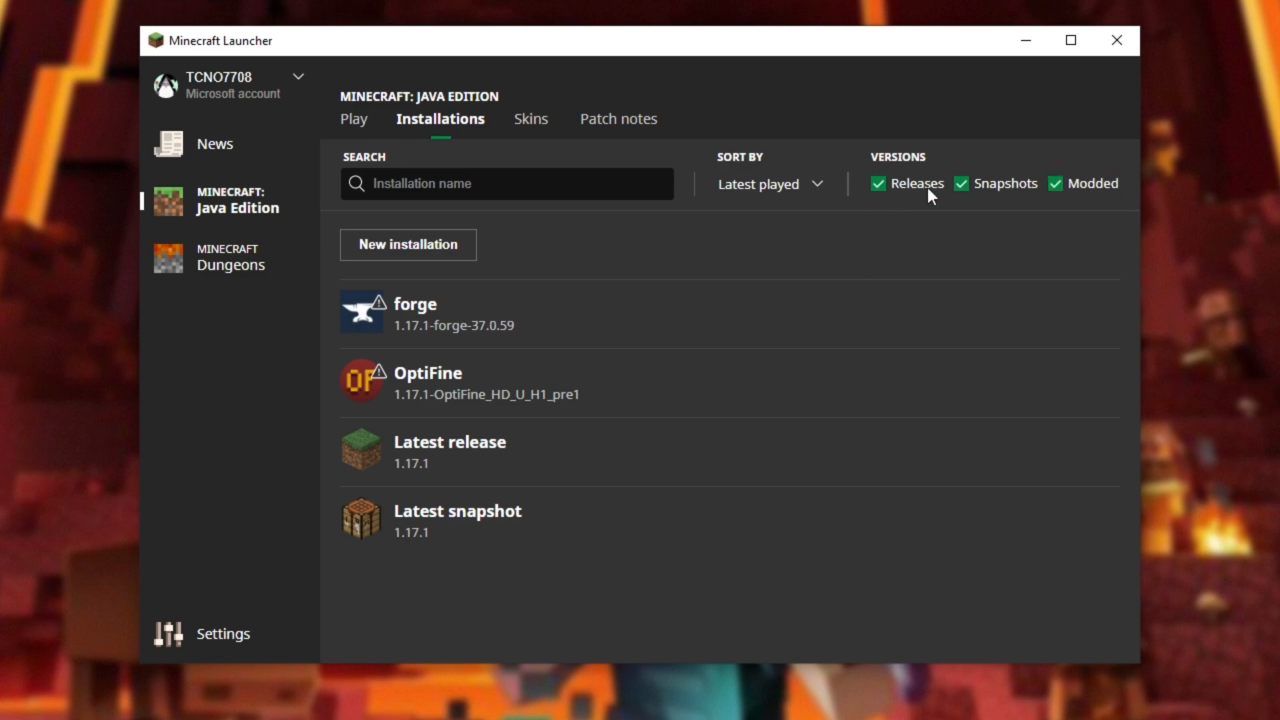
left_click(408, 246)
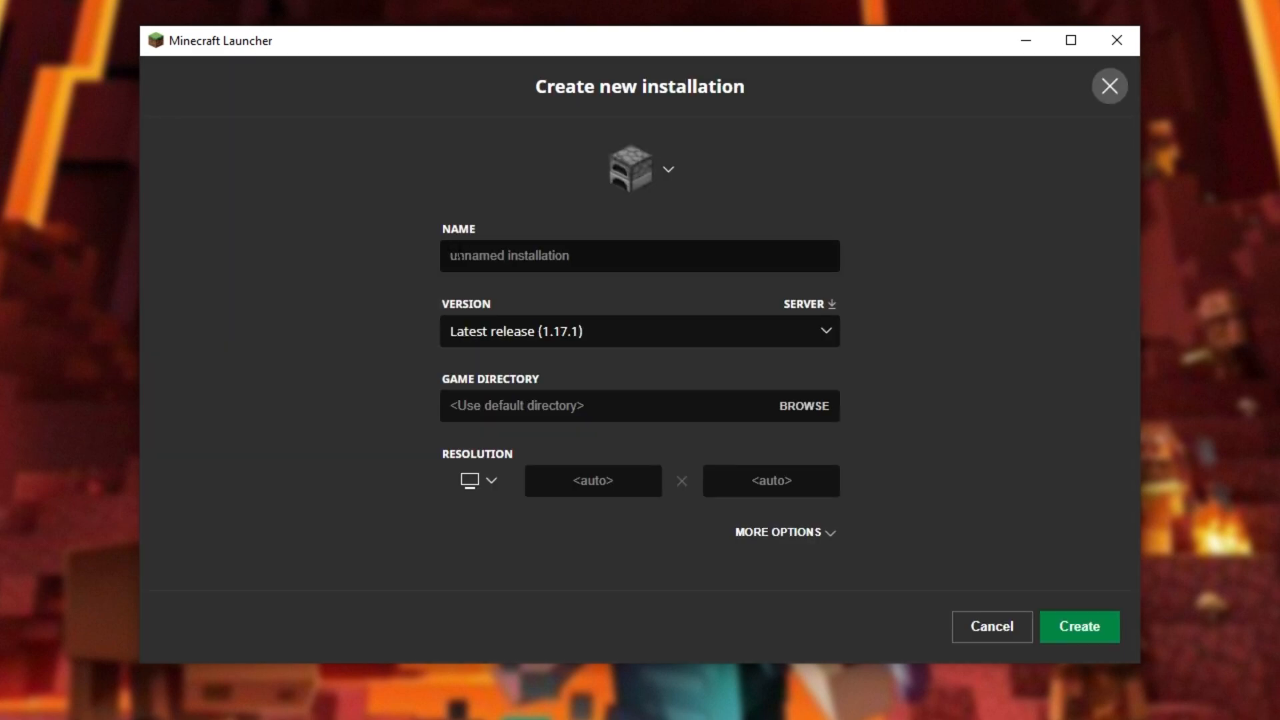
Name the installation Forge with version release 1.17.1-forge-37.0.59 and create it.
type("For")
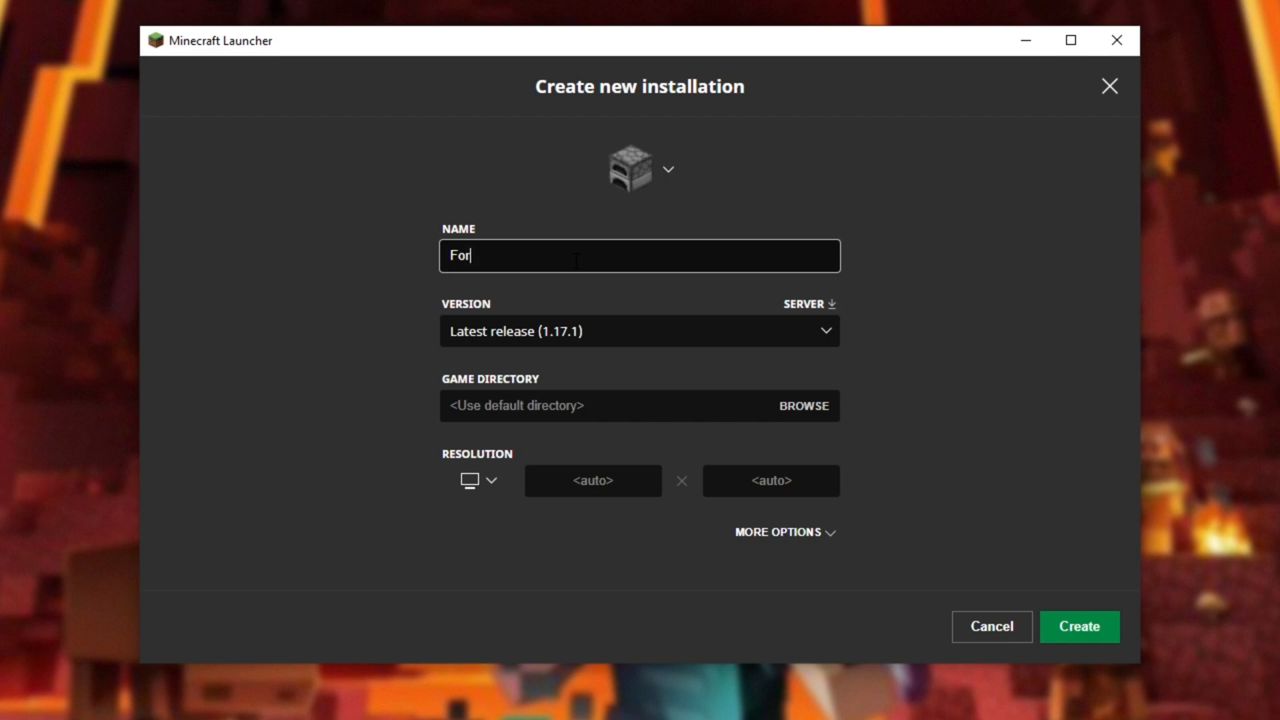
type("ge")
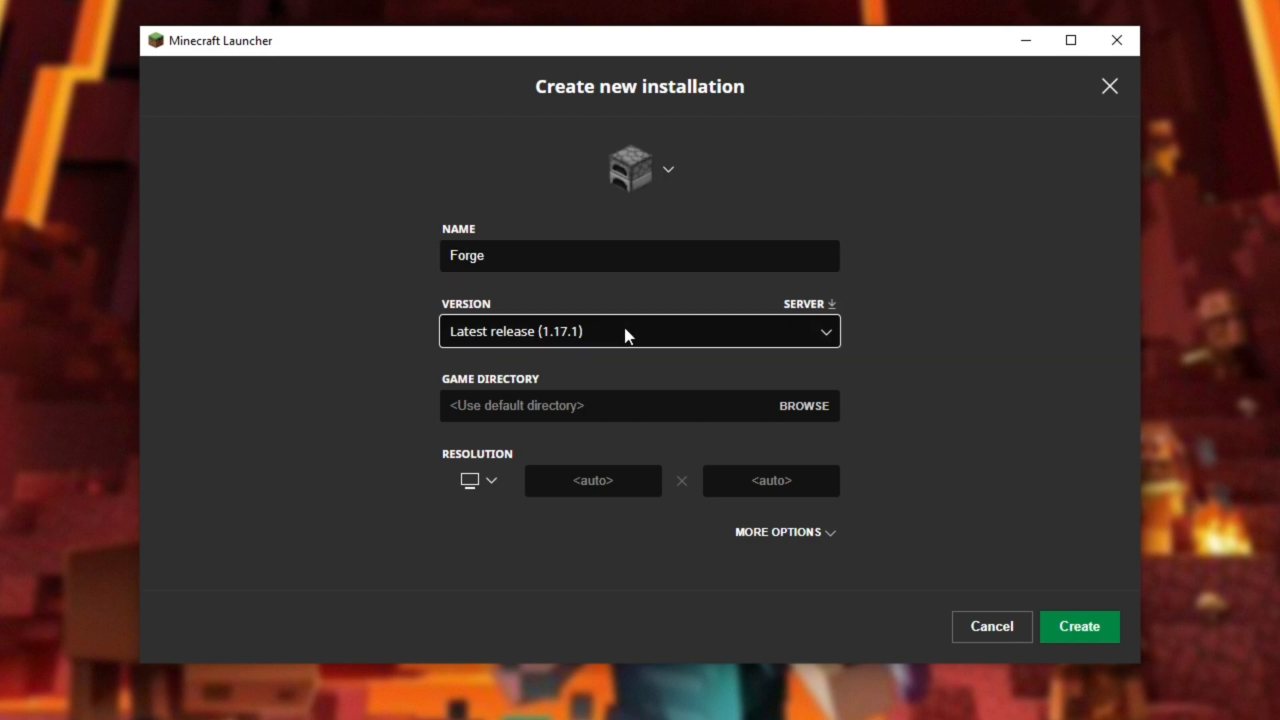
left_click(639, 332)
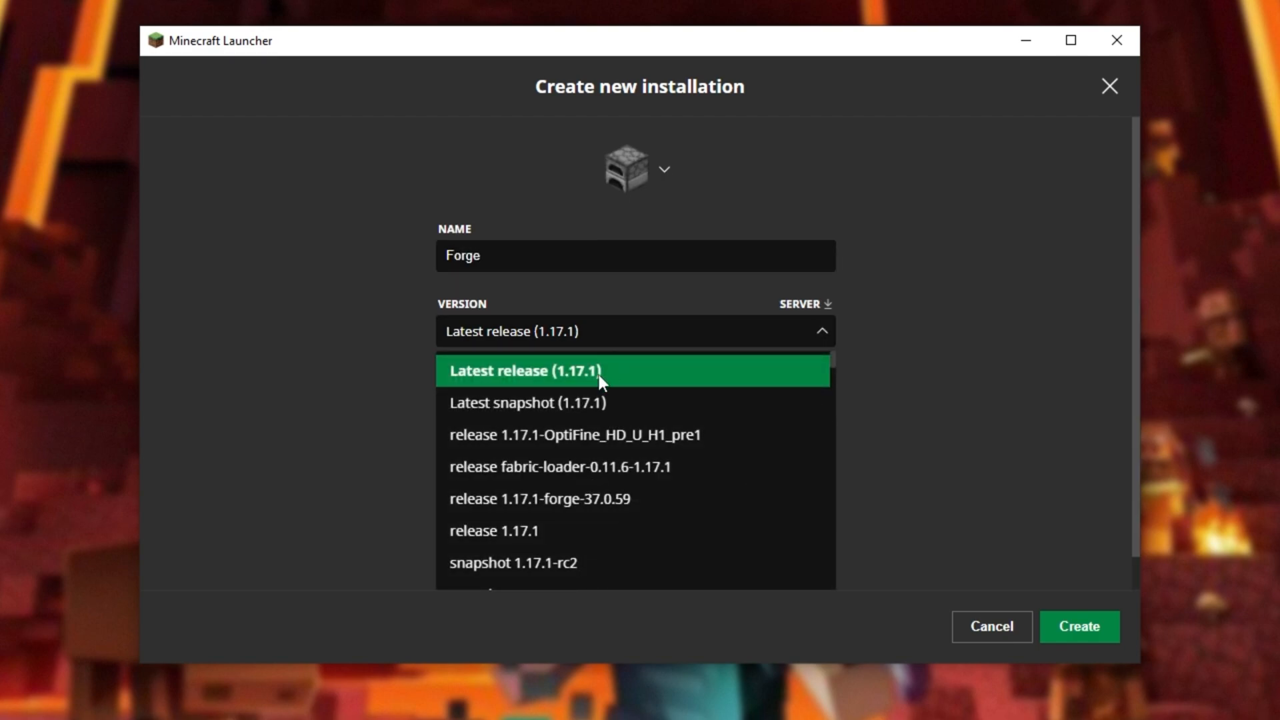
mouse_move(590, 384)
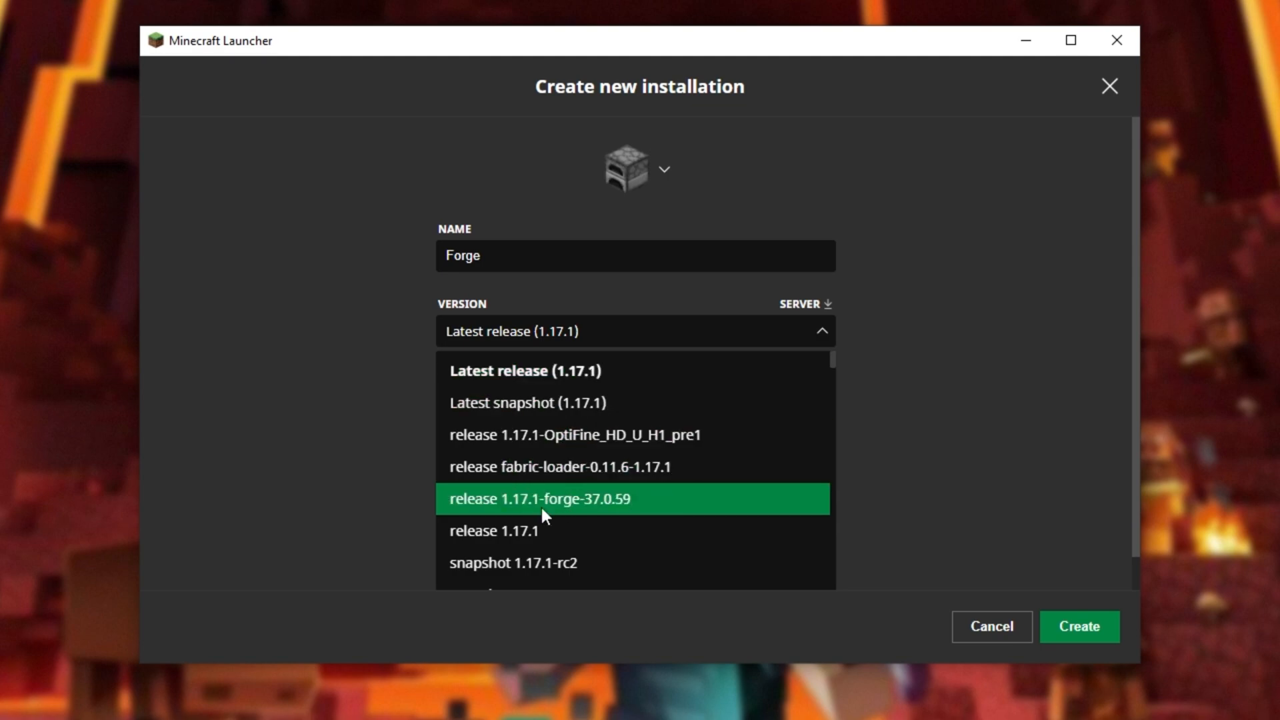
mouse_move(515, 513)
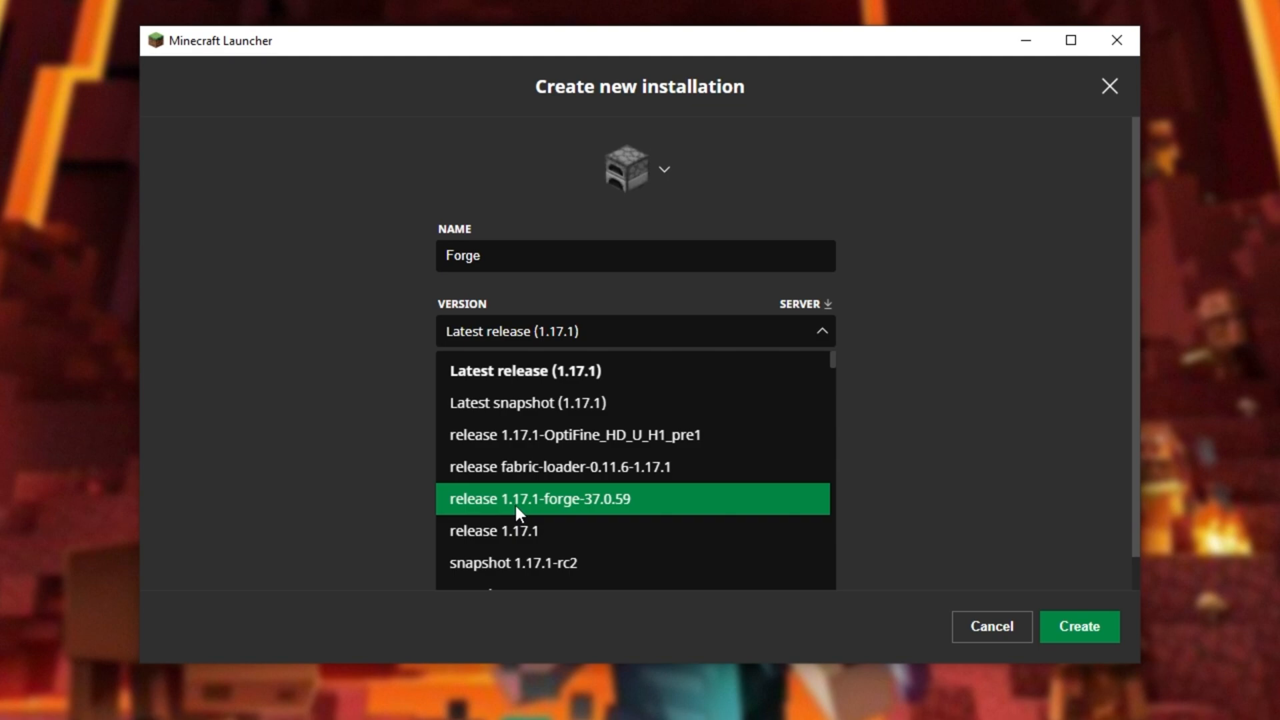
mouse_move(587, 509)
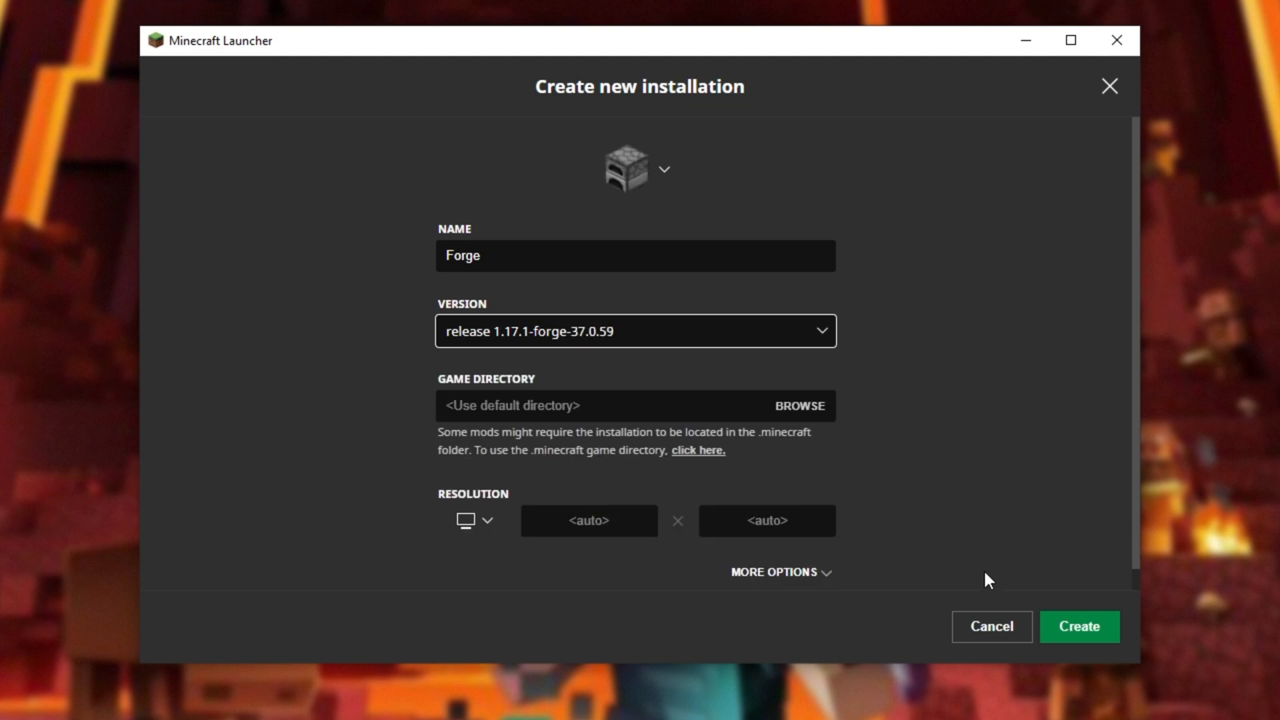
left_click(1079, 627)
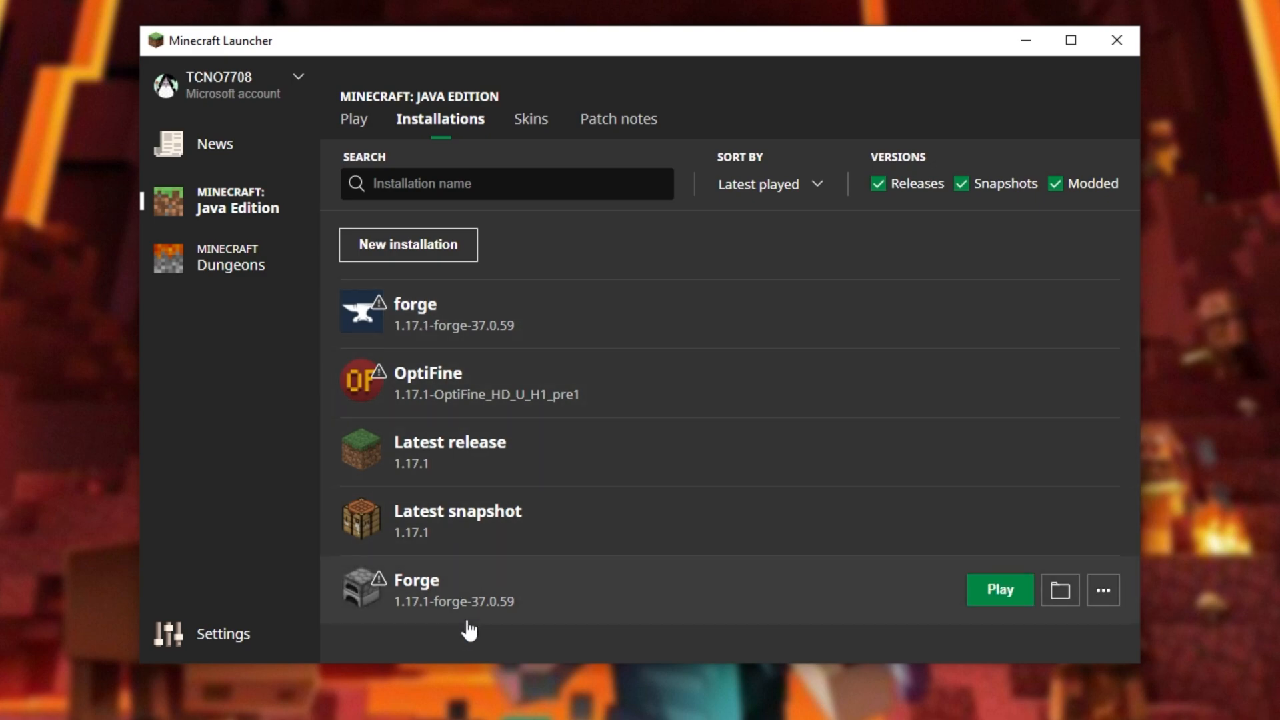
mouse_move(490, 592)
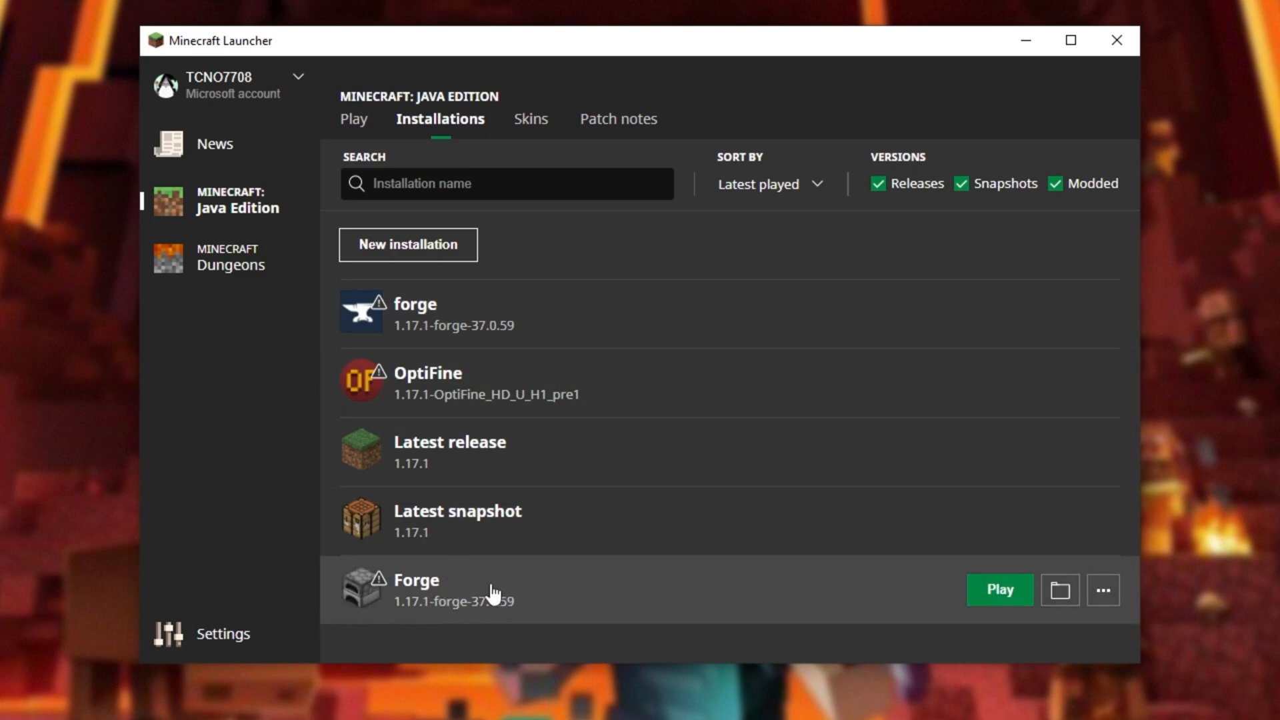
mouse_move(969, 591)
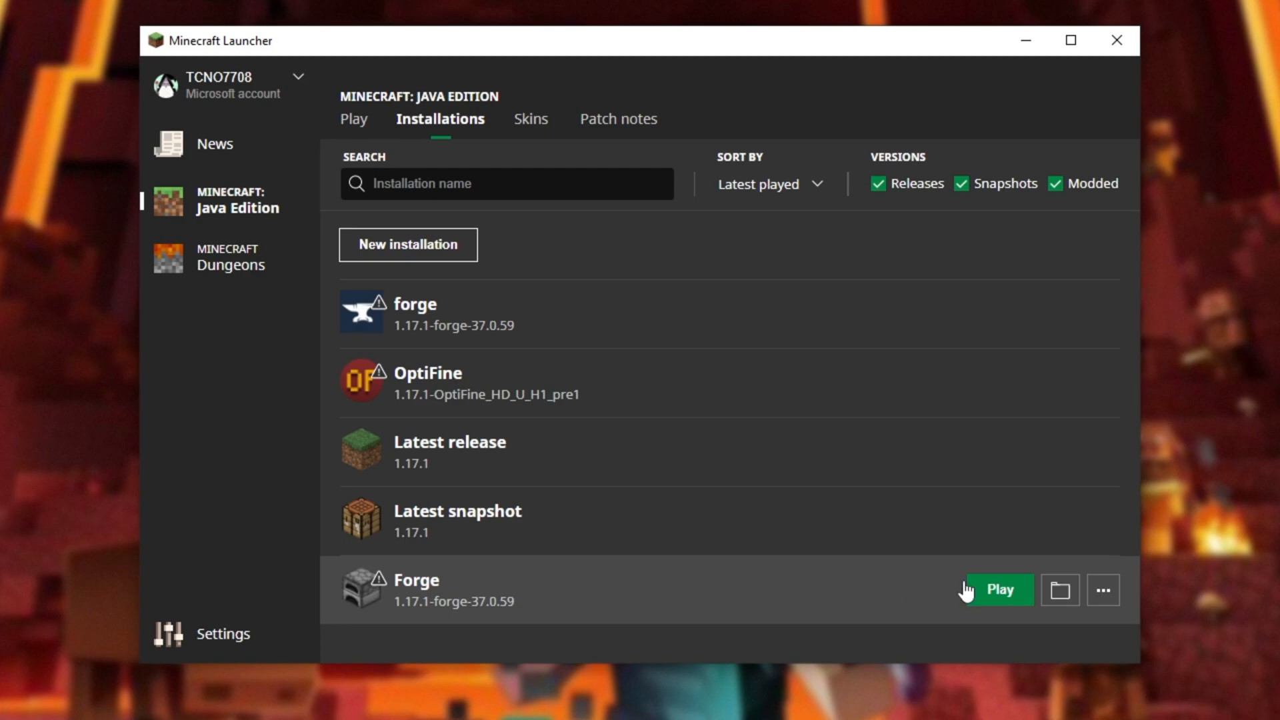
Play the Forge installation and accept the modified-installation risk warning.
left_click(352, 119)
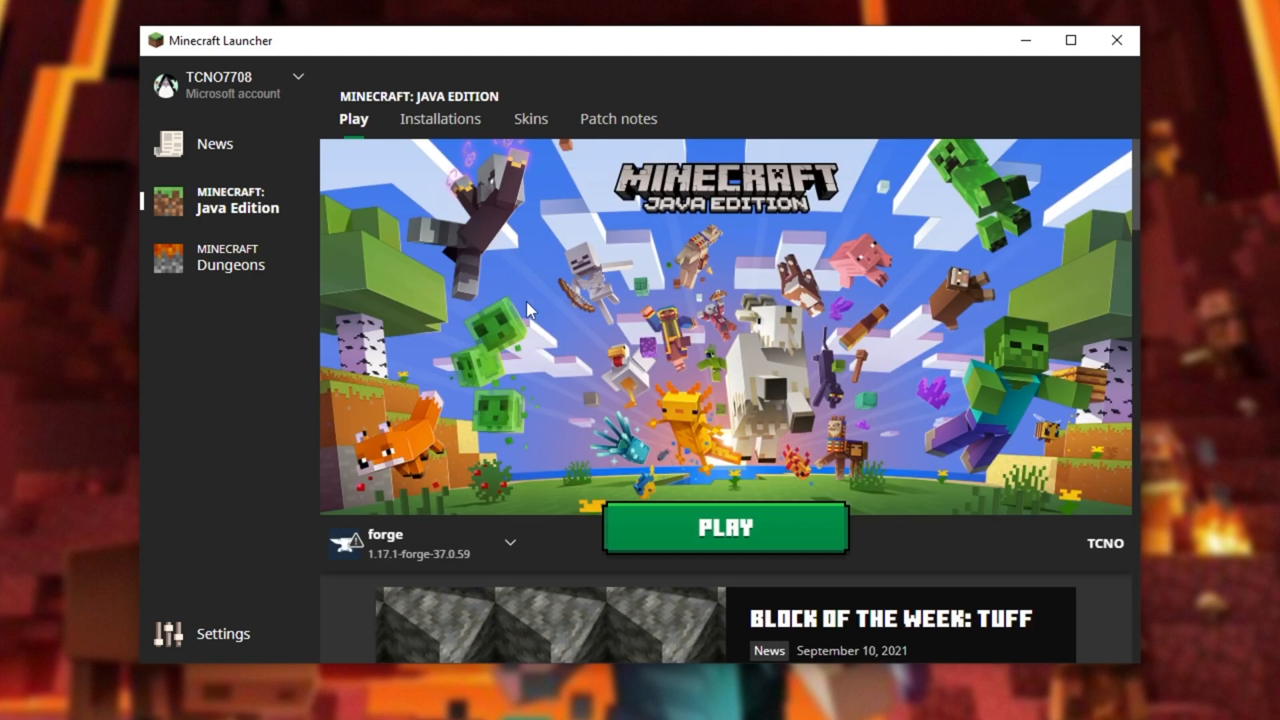
left_click(511, 543)
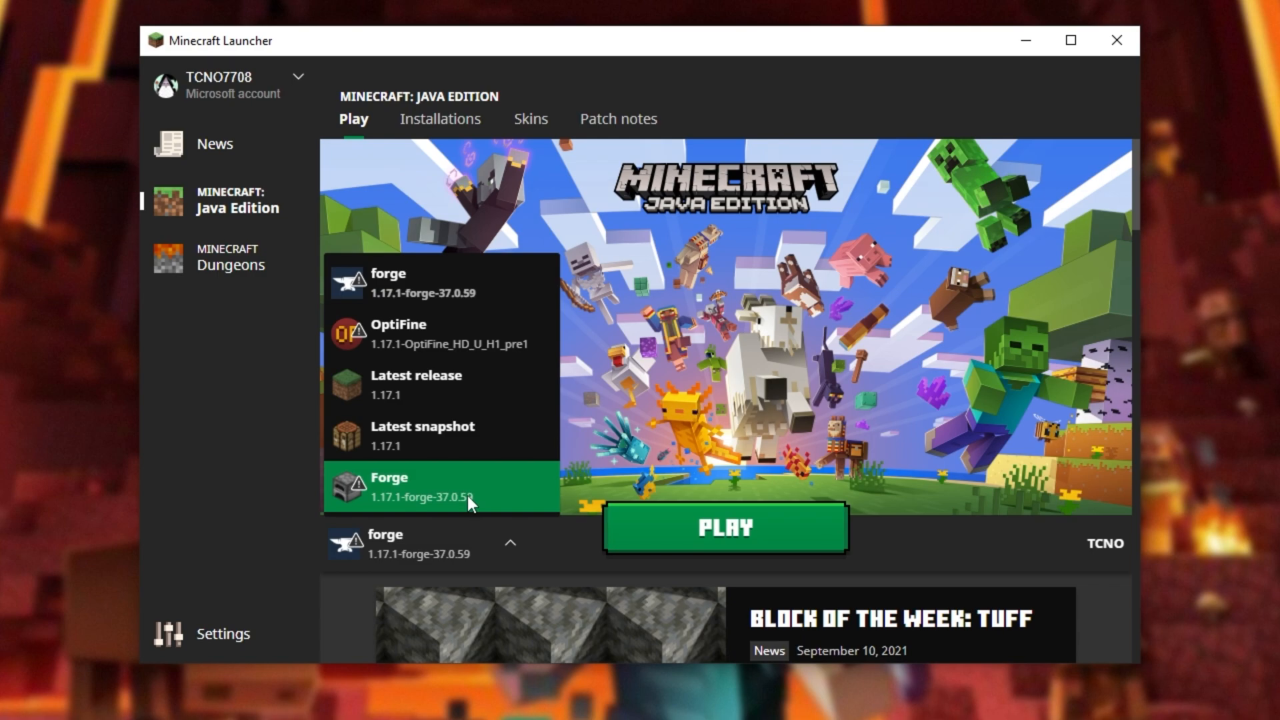
left_click(442, 488)
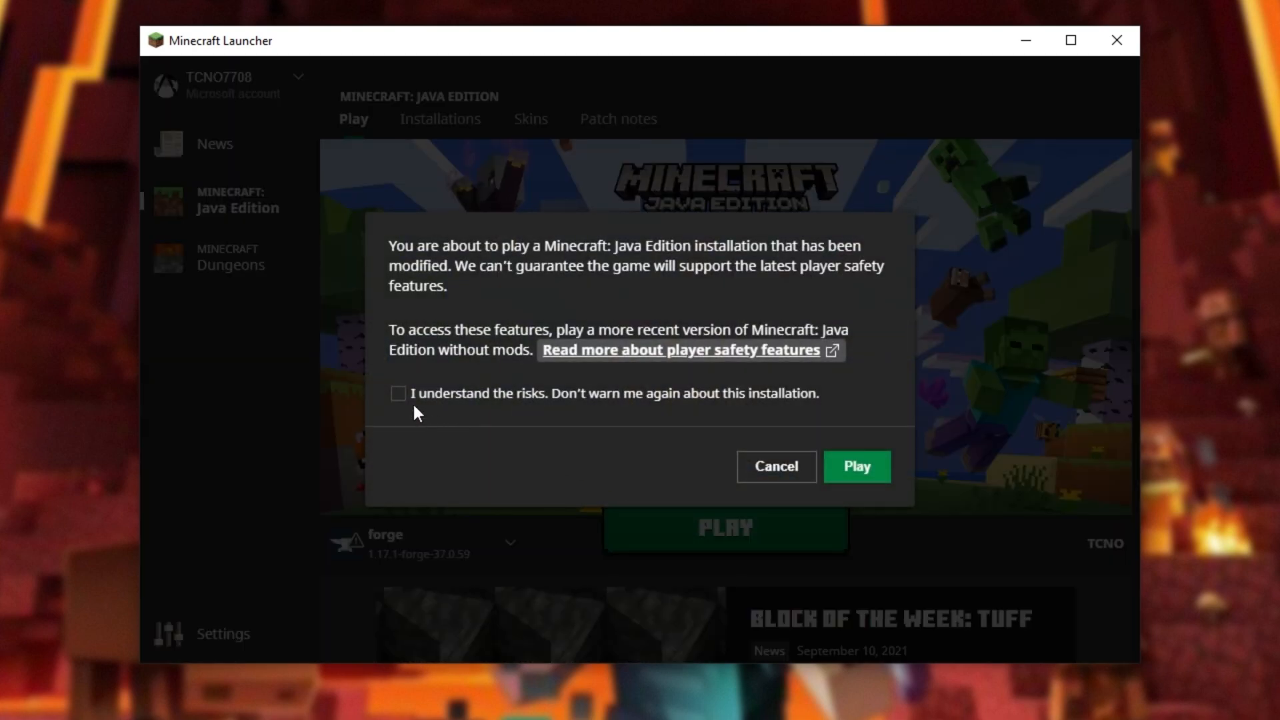
left_click(856, 467)
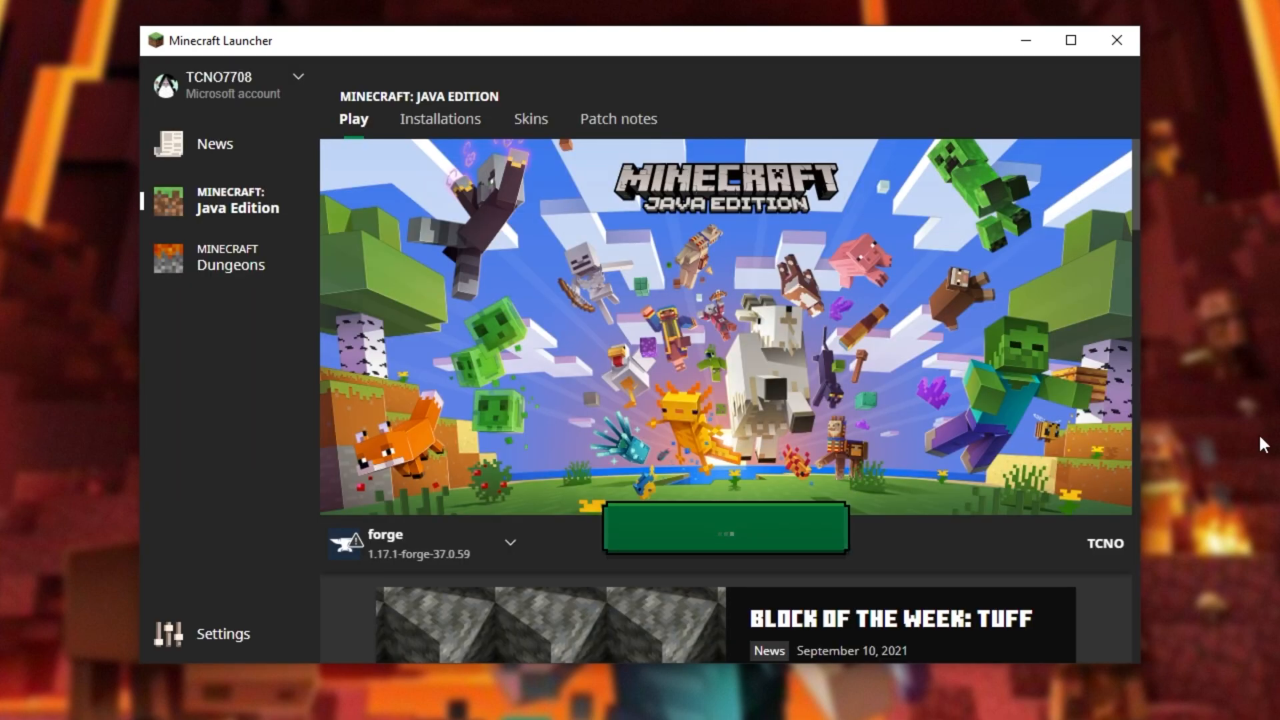
View the Mods list details for Minecraft 1.17.1 and Forge 37.0.59.
left_click(723, 531)
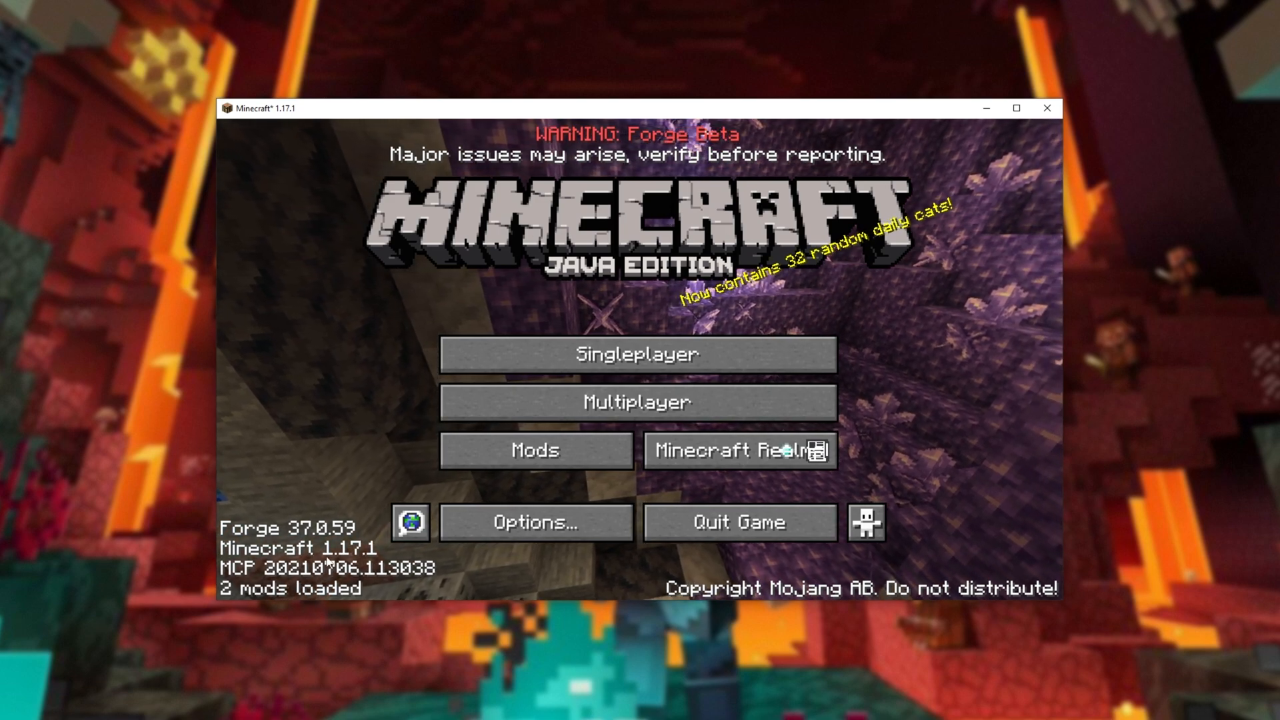
left_click(535, 449)
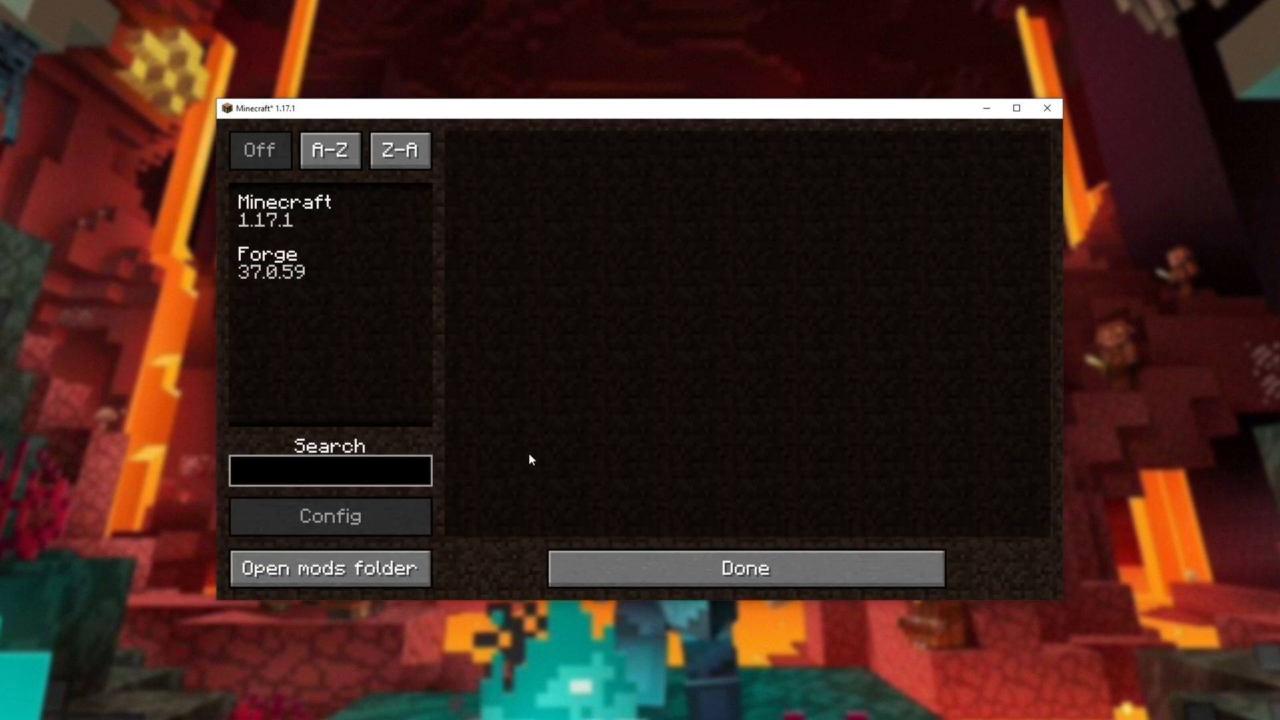
left_click(329, 212)
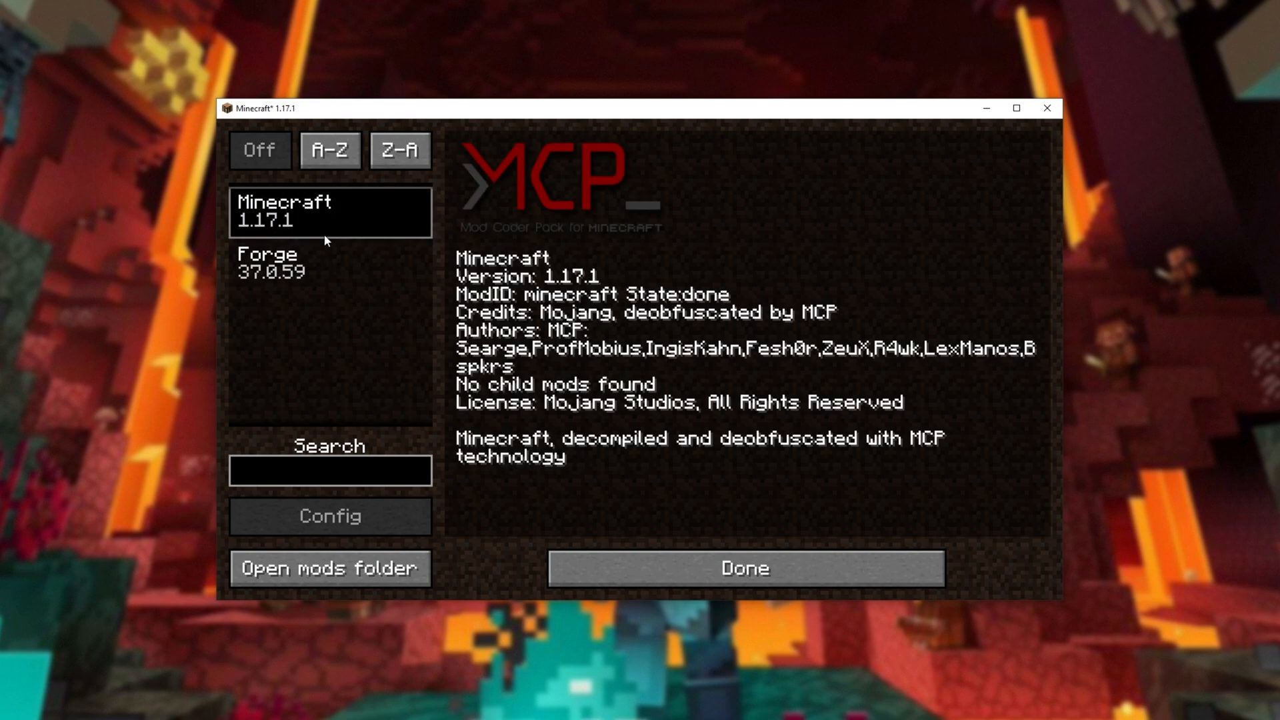
left_click(330, 264)
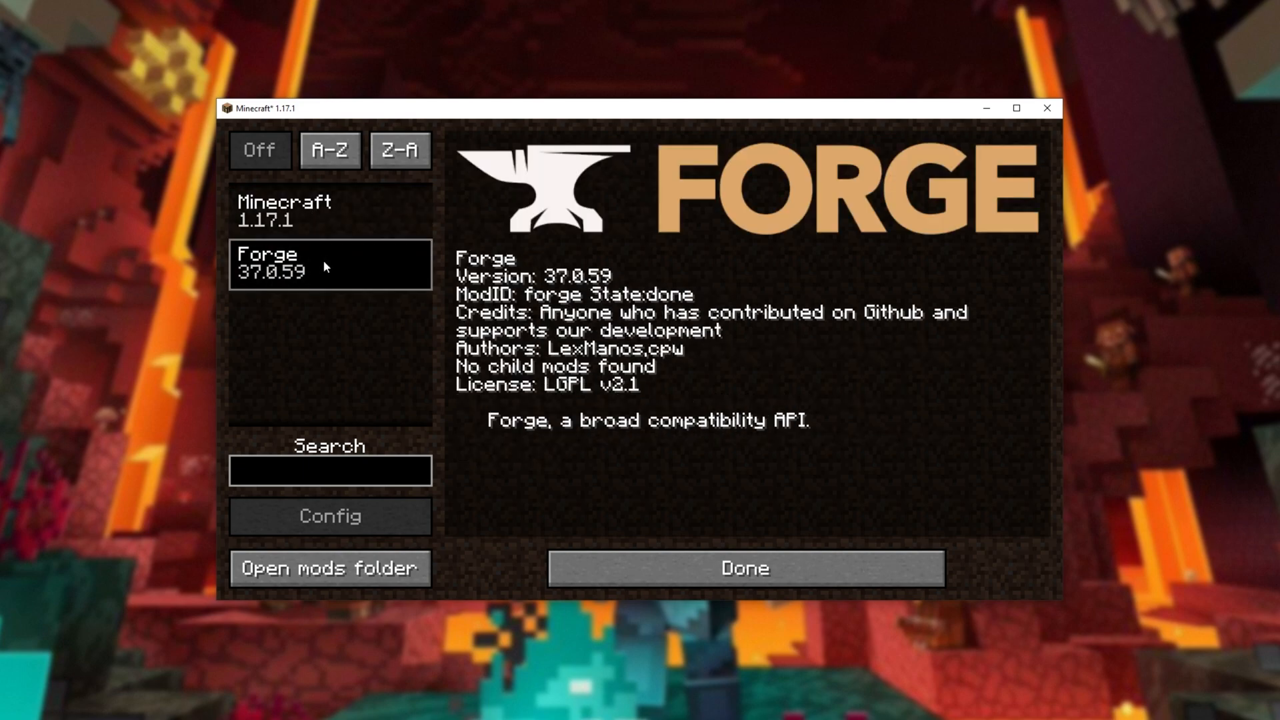
mouse_move(330, 569)
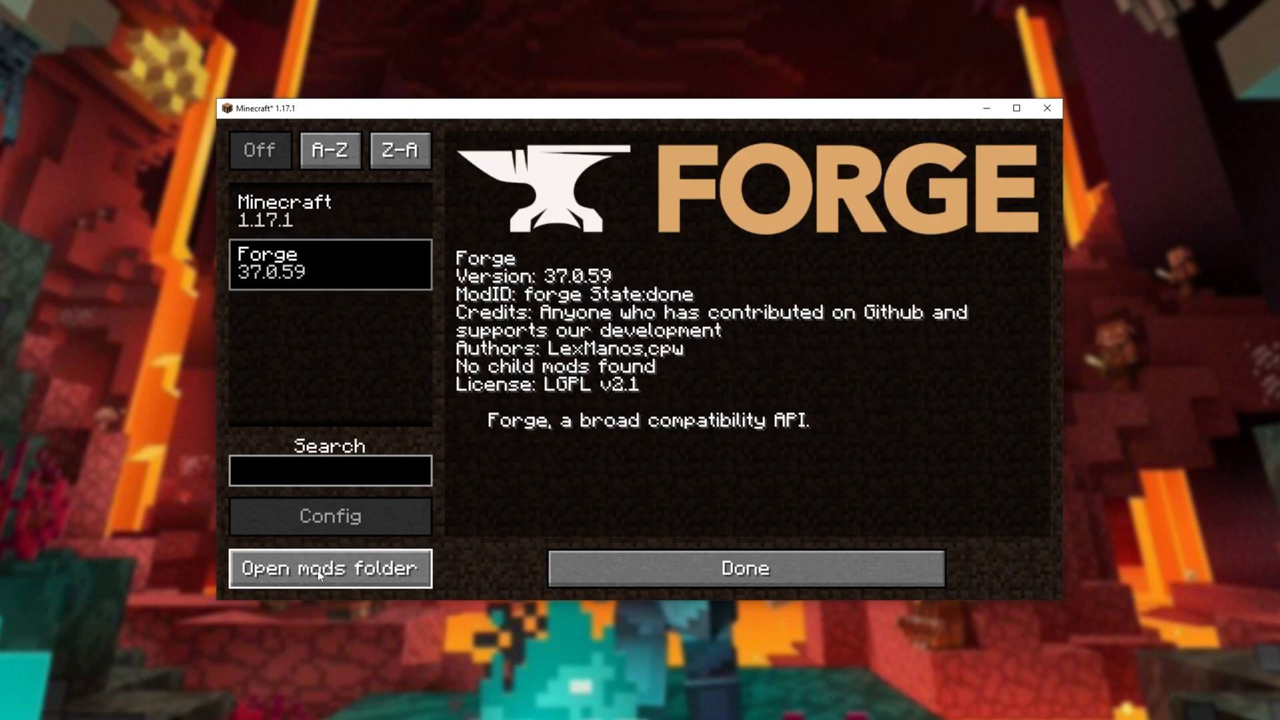
mouse_move(641, 566)
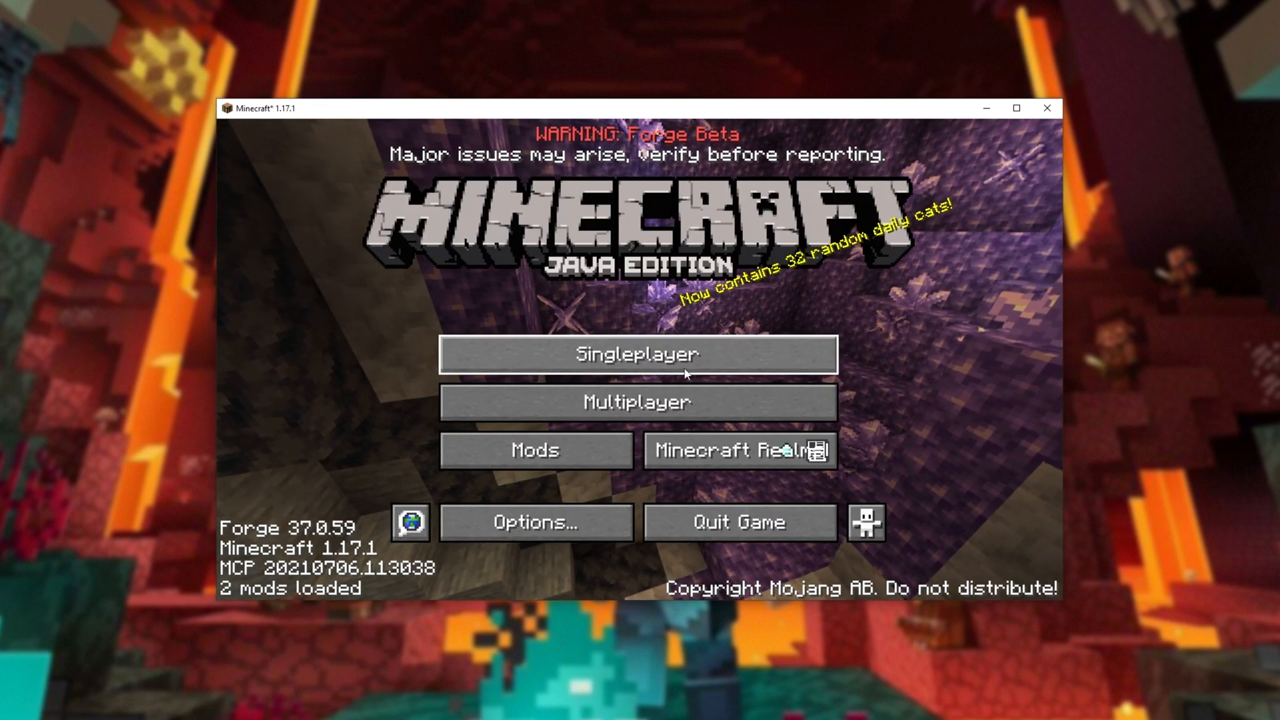
Visit Singleplayer world selection and cancel back to the Forge main menu.
left_click(636, 353)
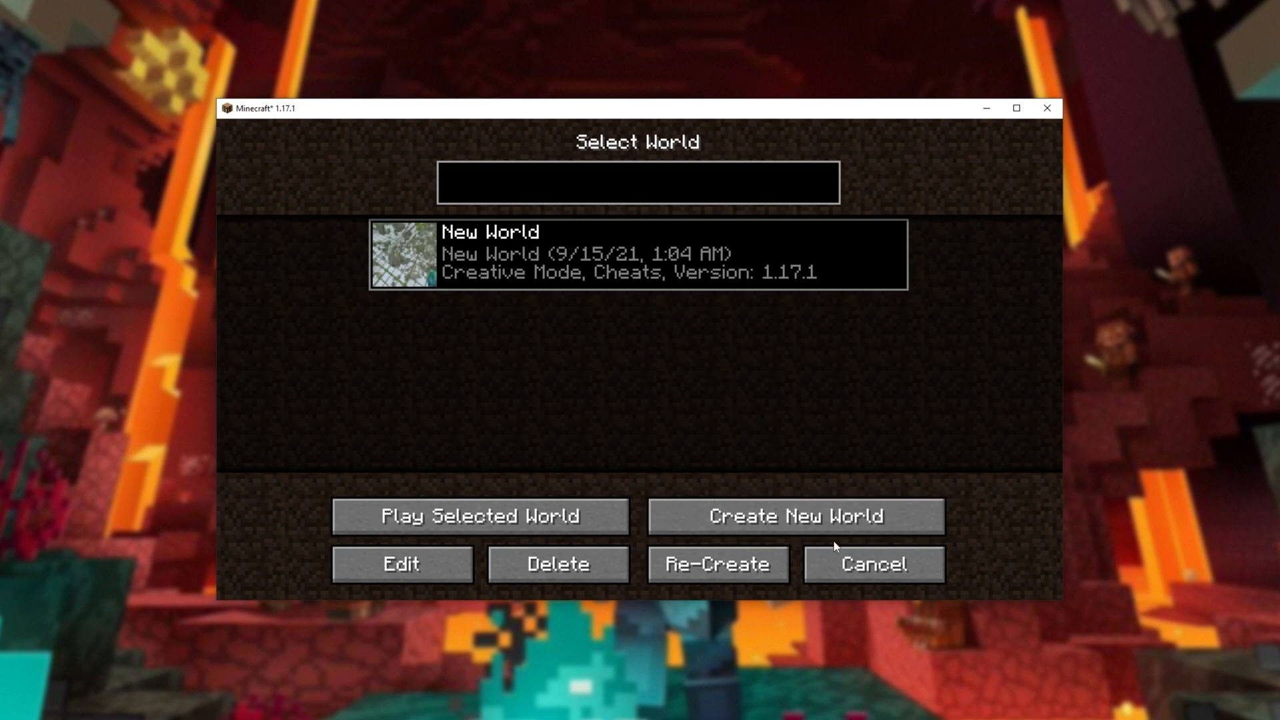
left_click(872, 563)
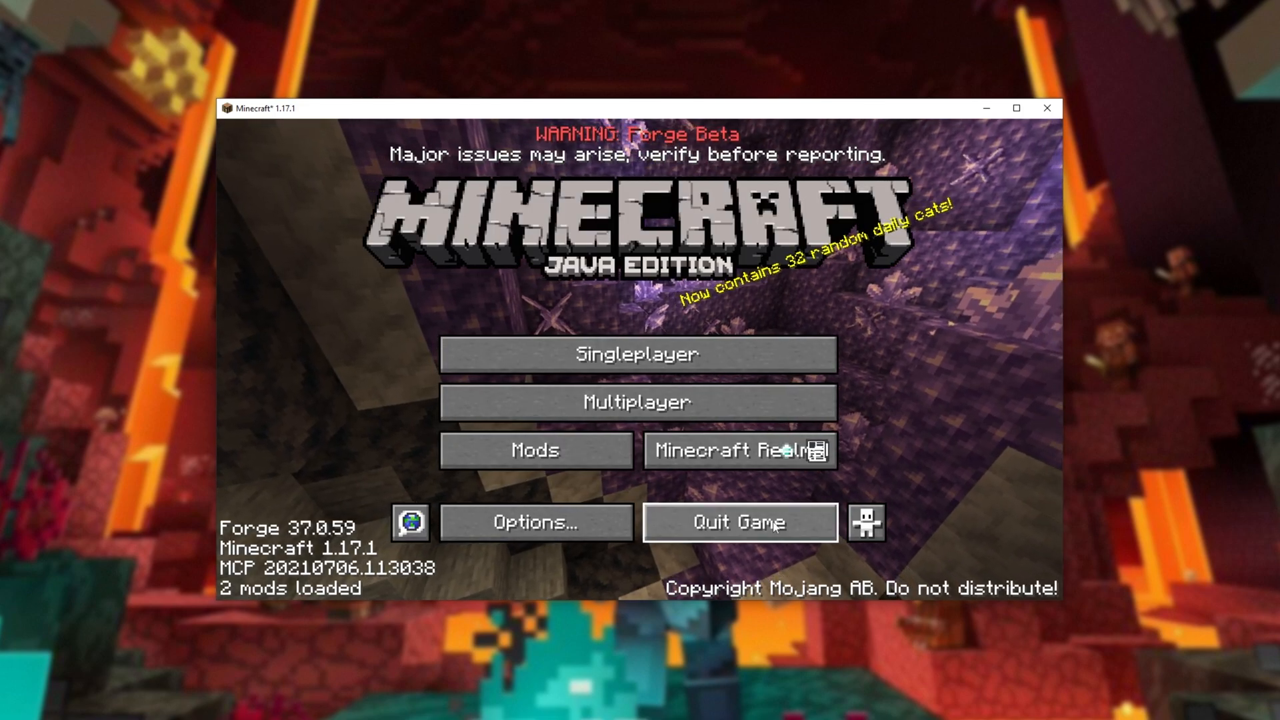